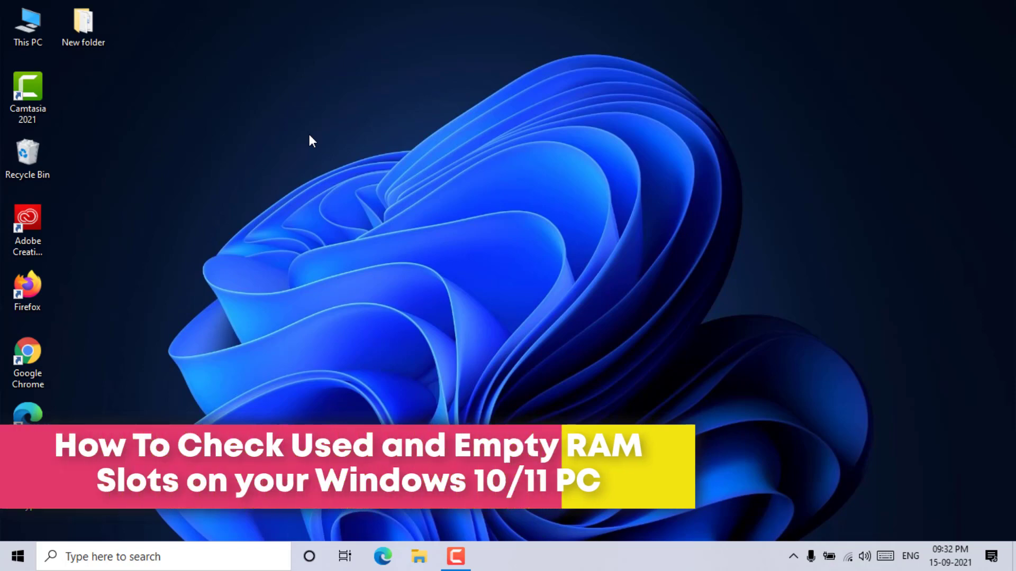
- Dismiss the desktop context menu and launch Task Manager from the taskbar
right_click(311, 140)
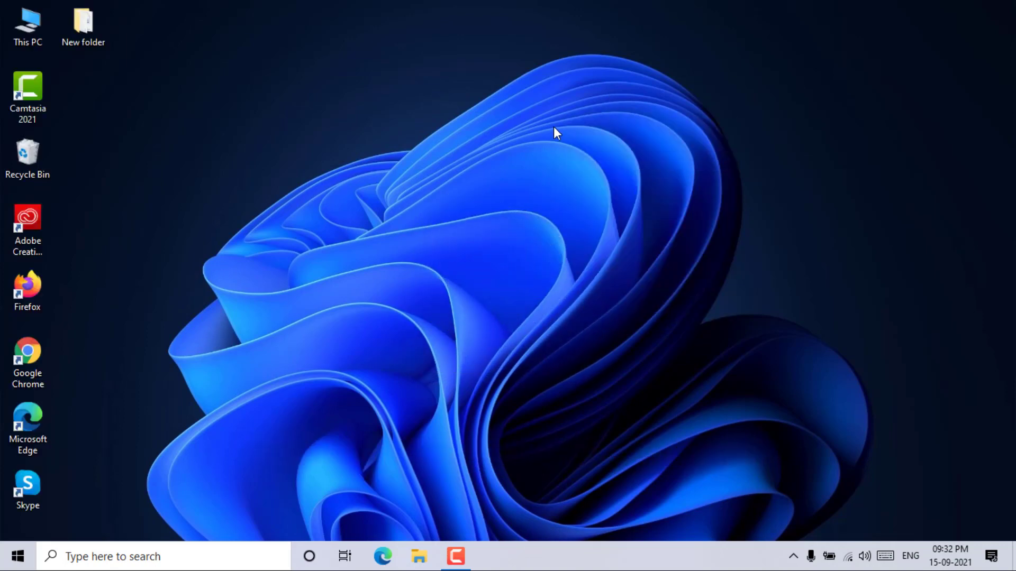
right_click(555, 132)
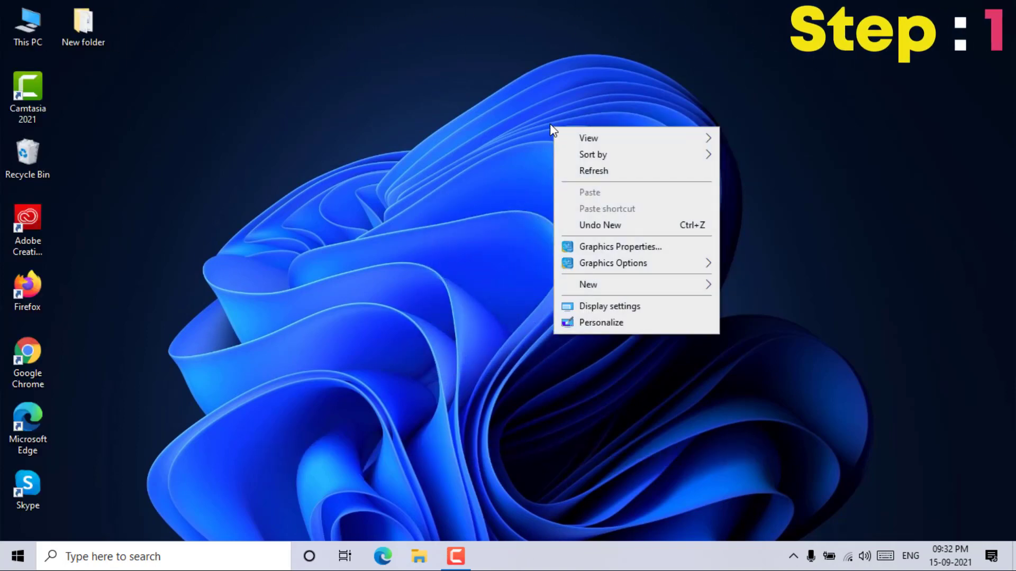
left_click(587, 176)
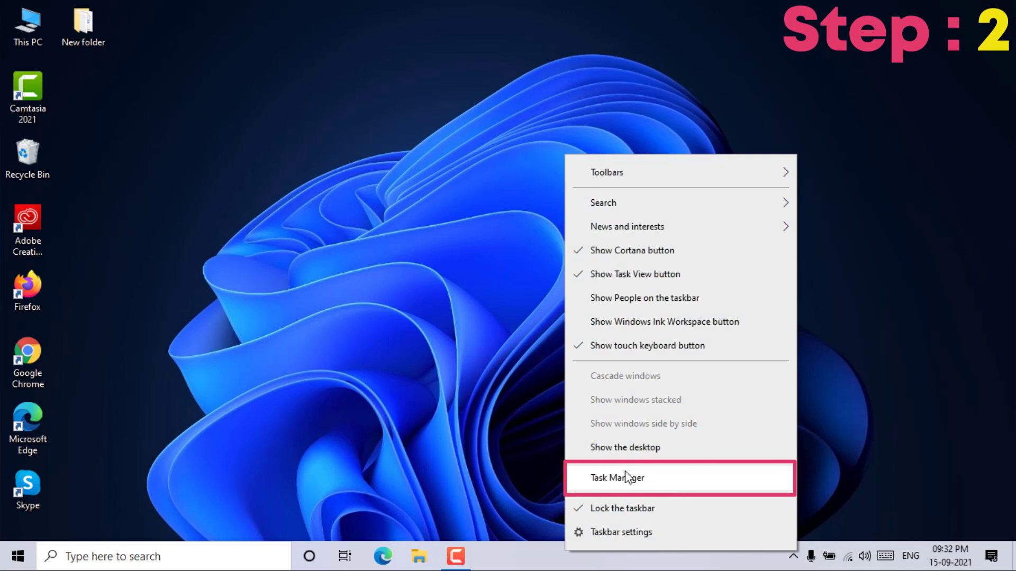
mouse_move(629, 481)
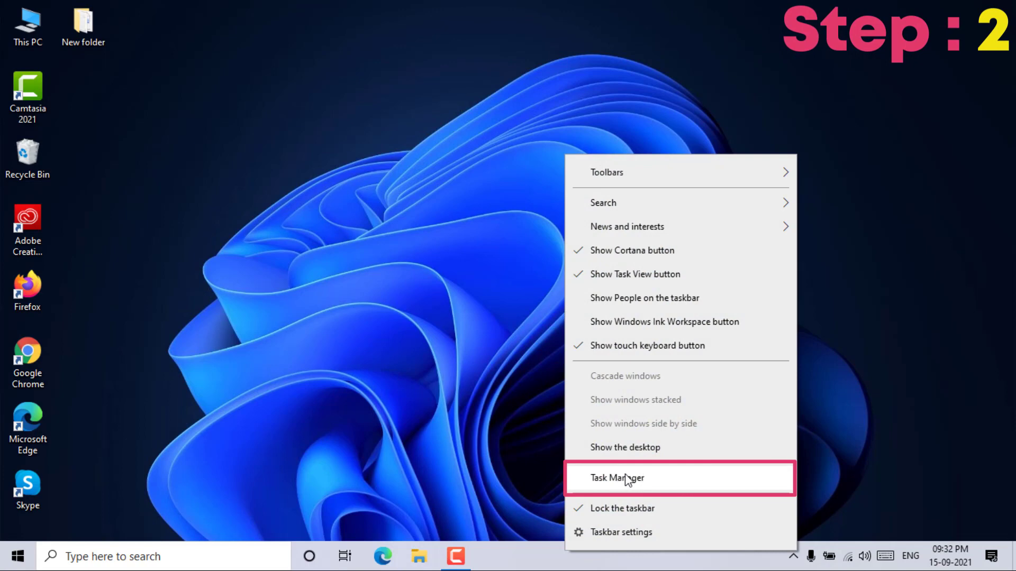
left_click(618, 478)
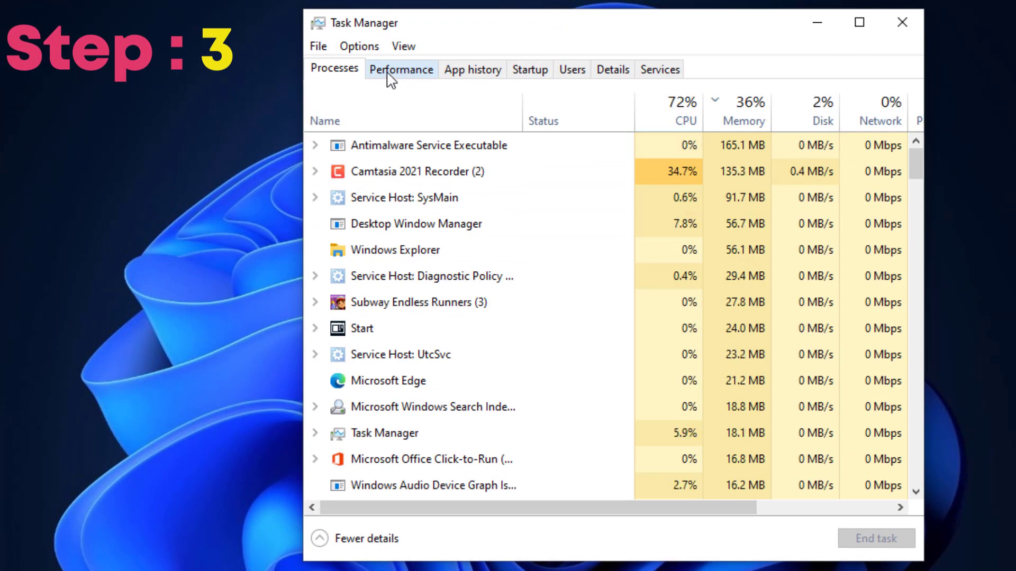
- Check Performance > Memory (8.0 GB DDR3, 1 of 2 slots used), then close Task Manager
left_click(401, 70)
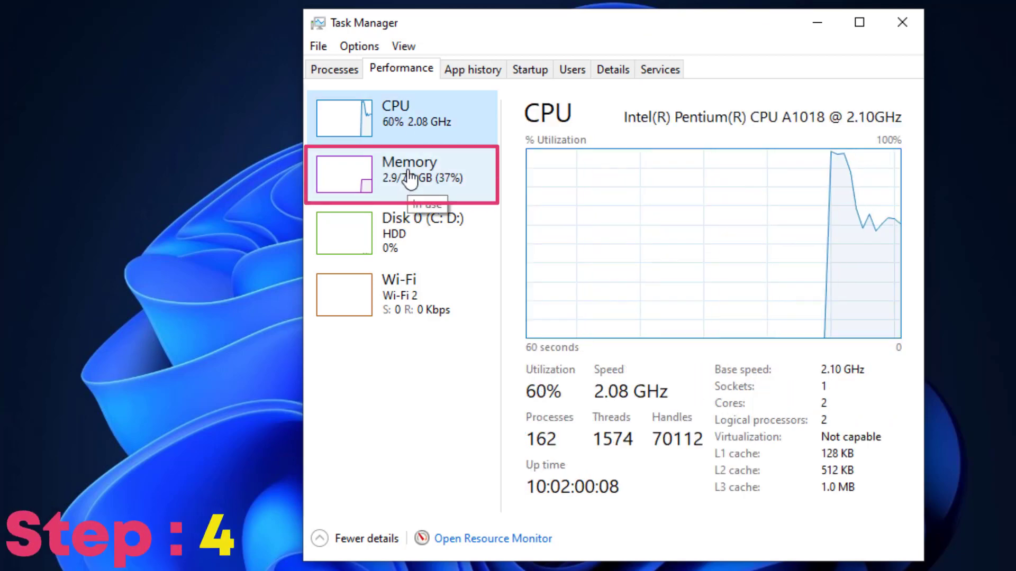
left_click(410, 174)
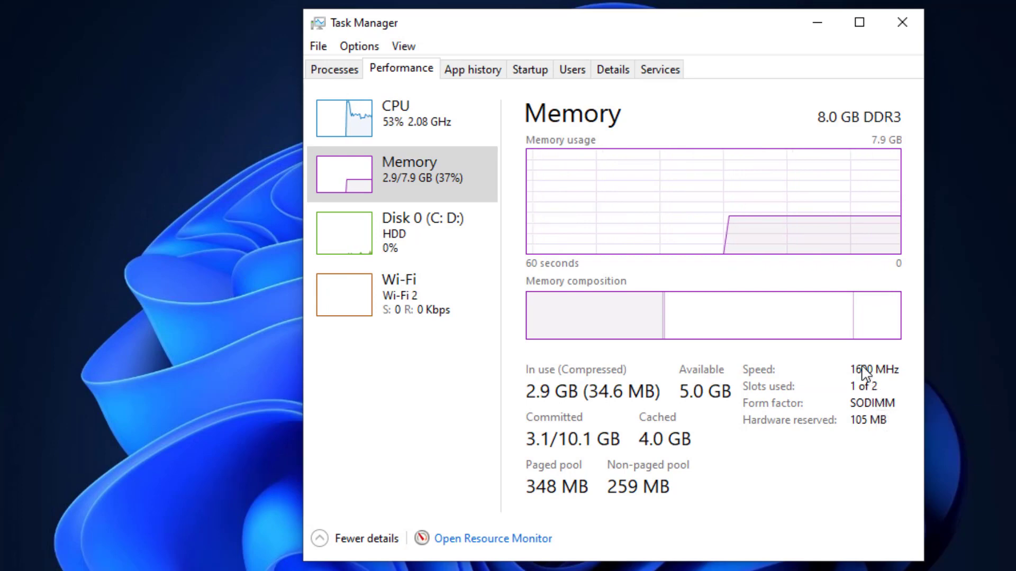
mouse_move(836, 422)
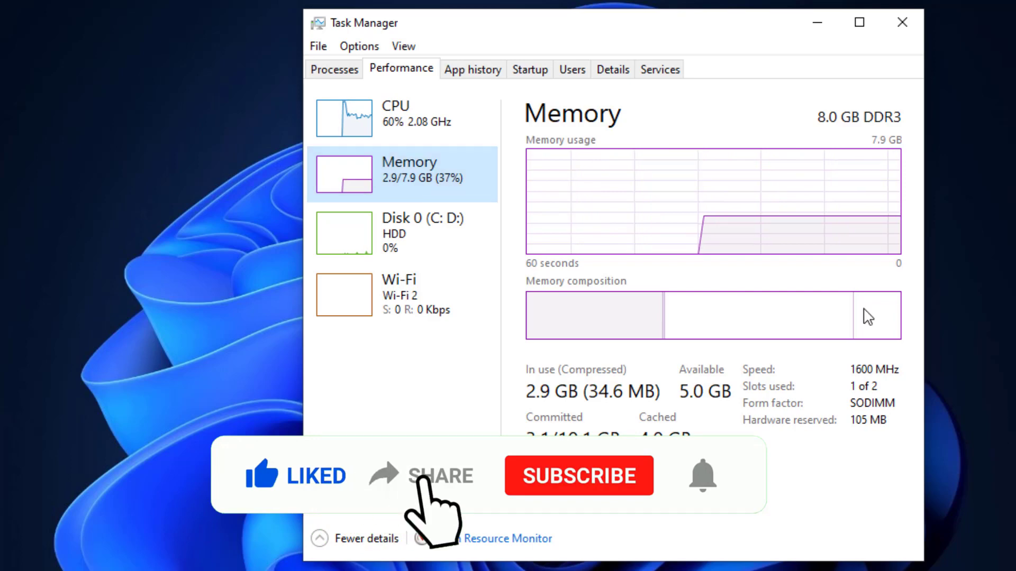
left_click(578, 476)
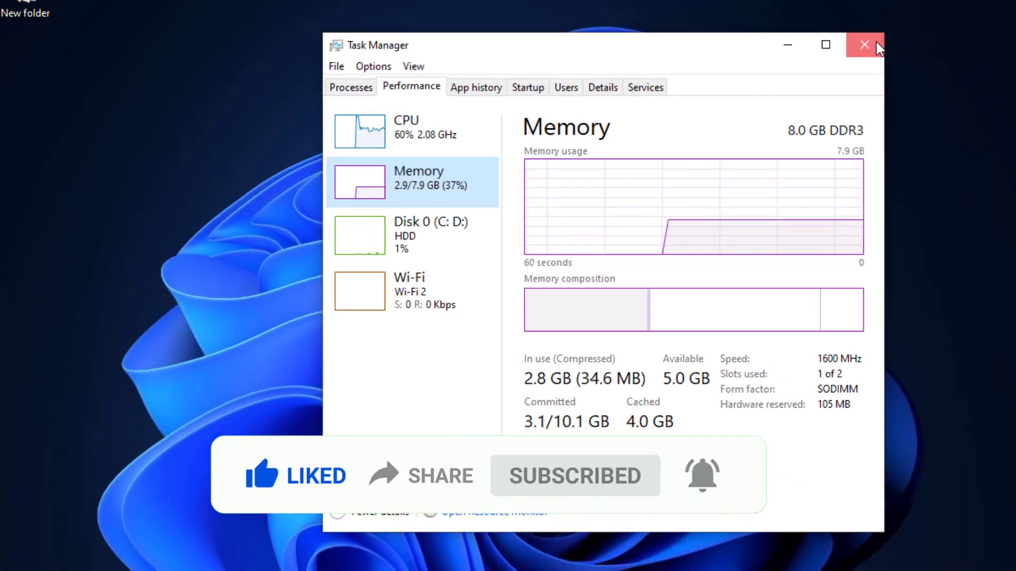
left_click(864, 45)
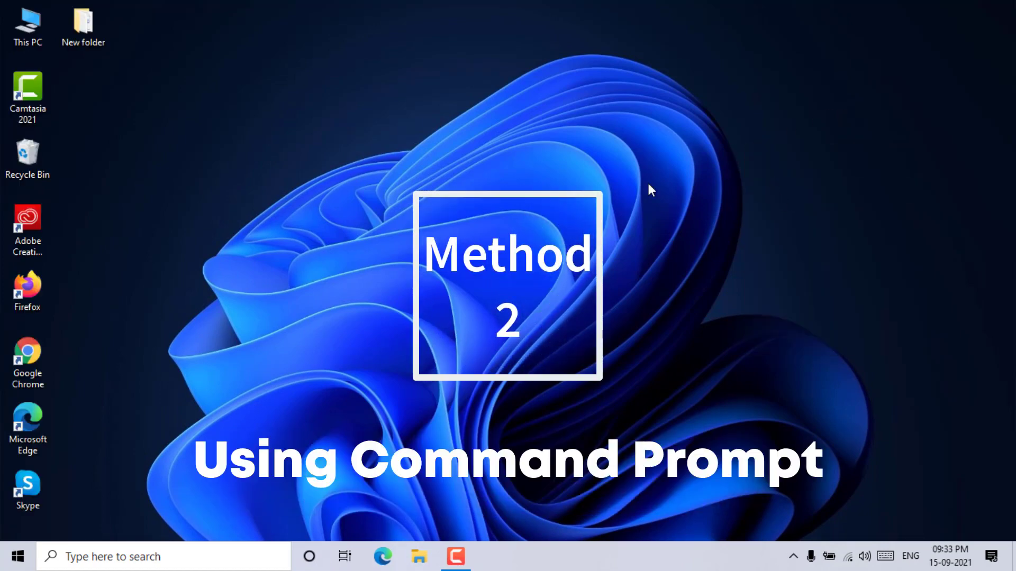
mouse_move(745, 312)
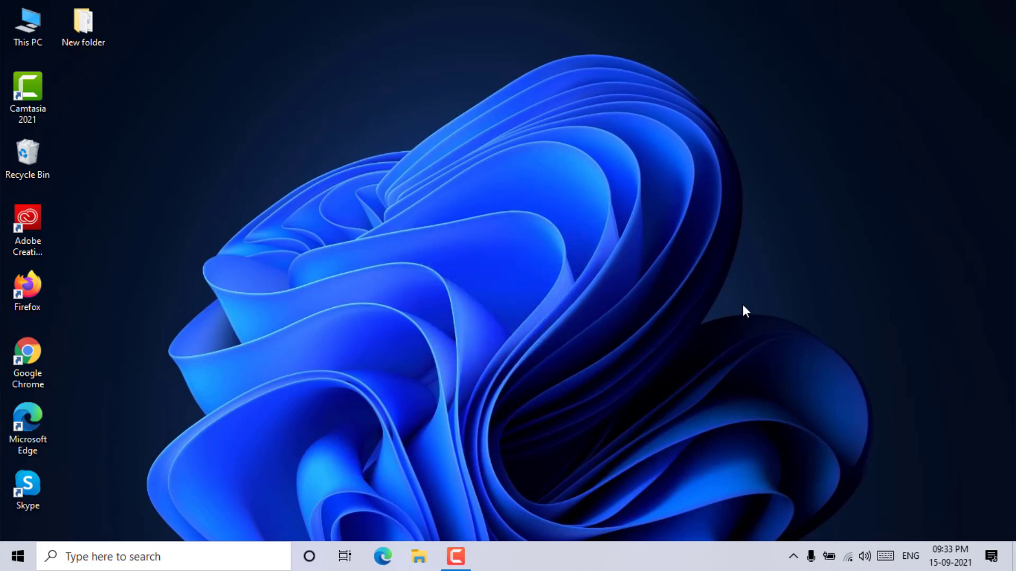
mouse_move(279, 498)
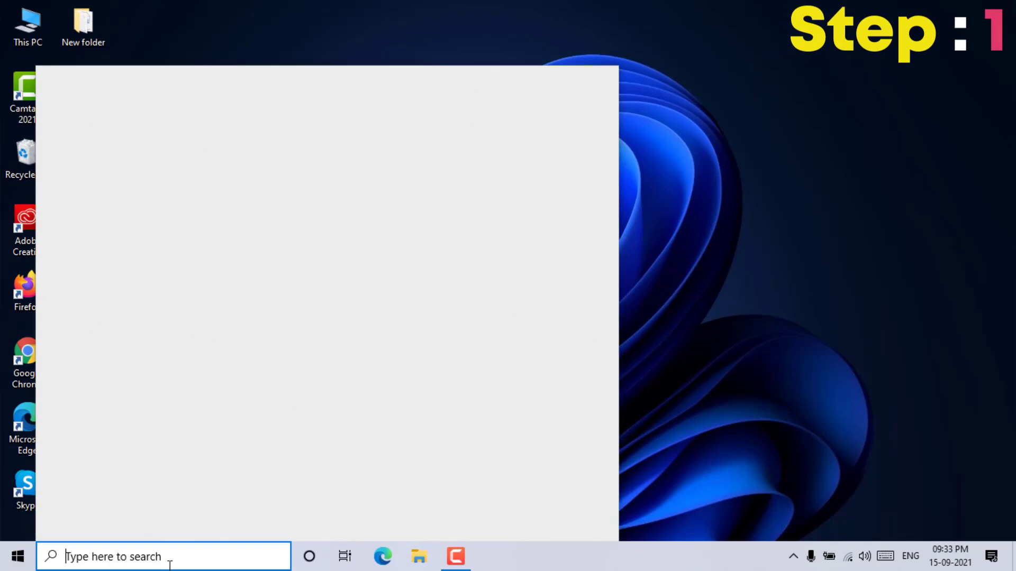
- Search for 'run', open the Run dialog, and enter 'cmd'
type("run")
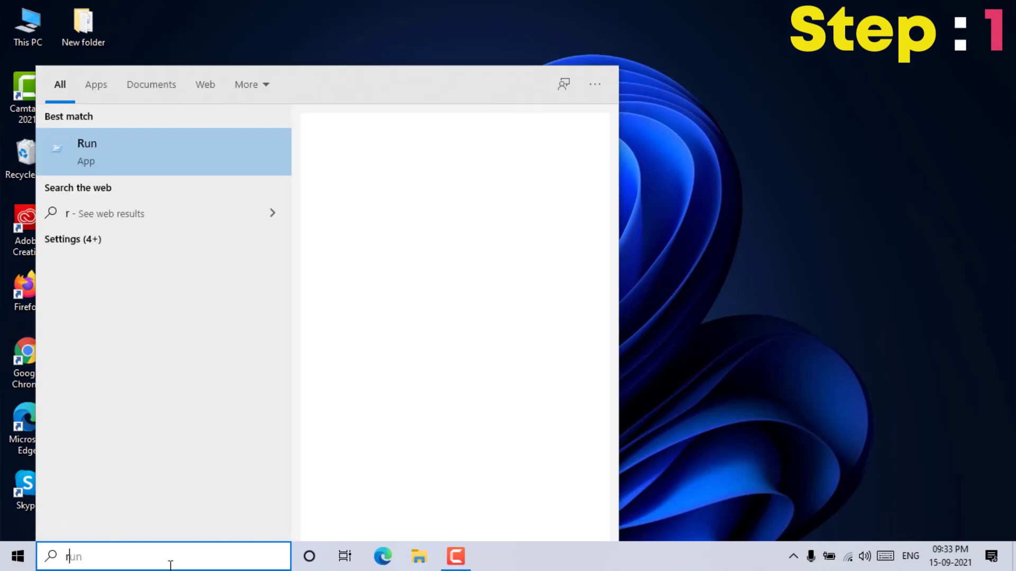
type("un")
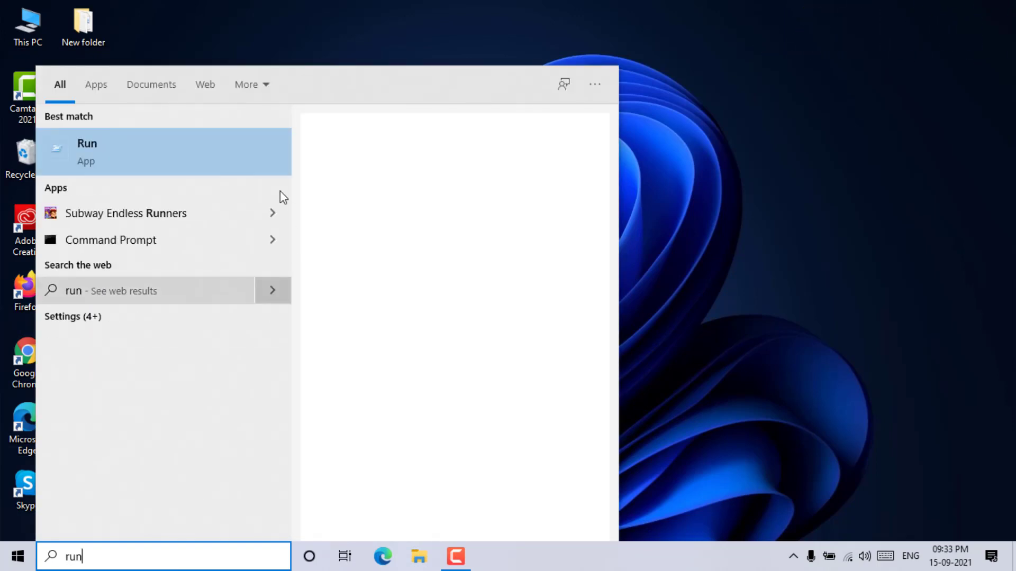
left_click(87, 151)
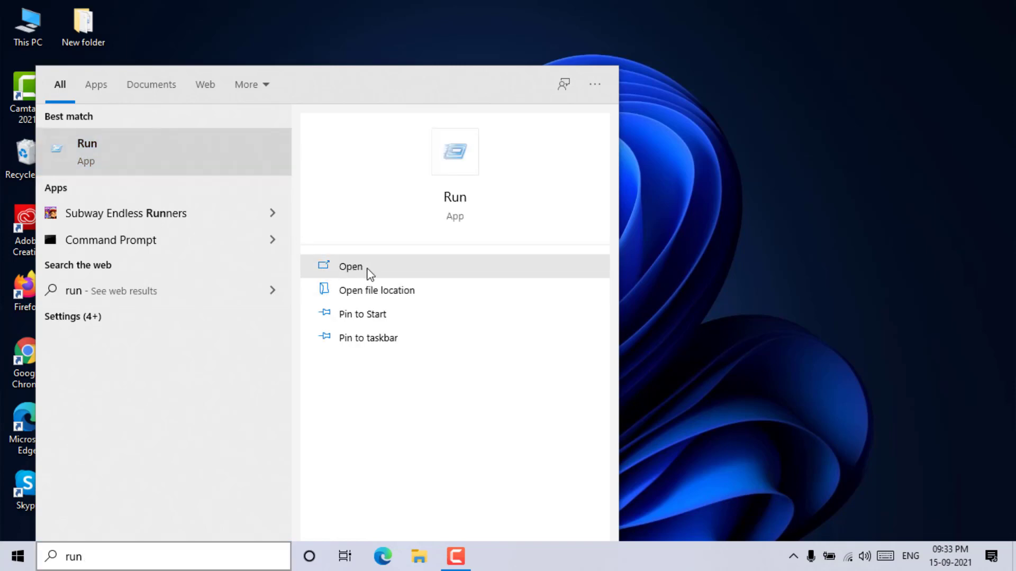
left_click(347, 267)
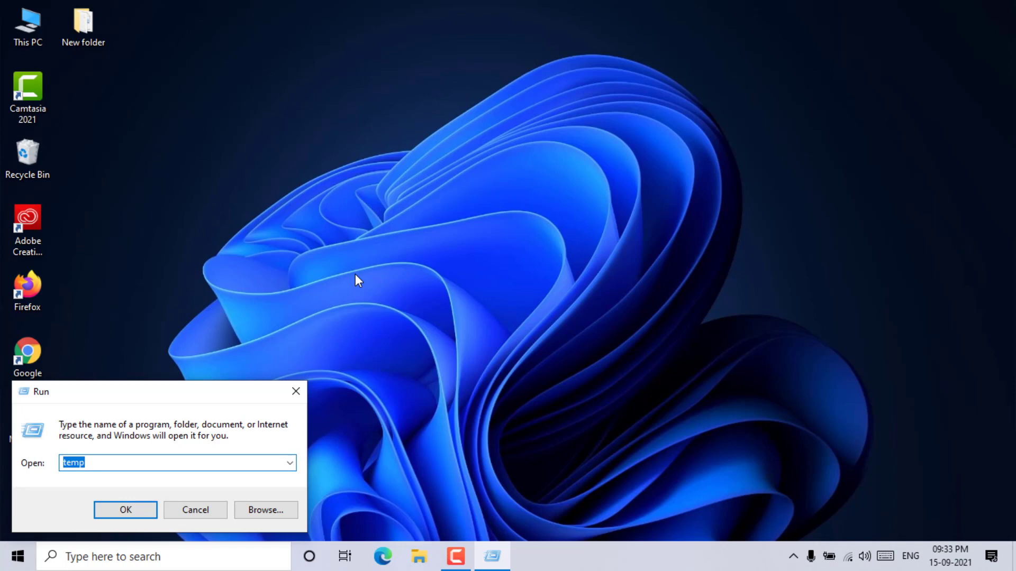
type("cmd")
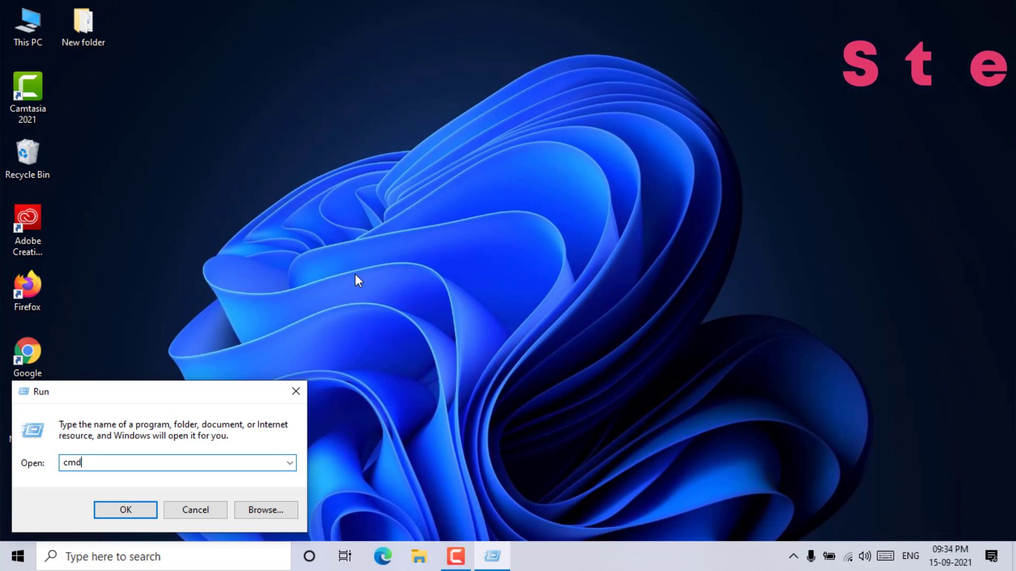
- Launch Command Prompt and run 'wmic memphysical get maxcapacity, memorydevices' (16777216, 2 devices)
left_click(124, 510)
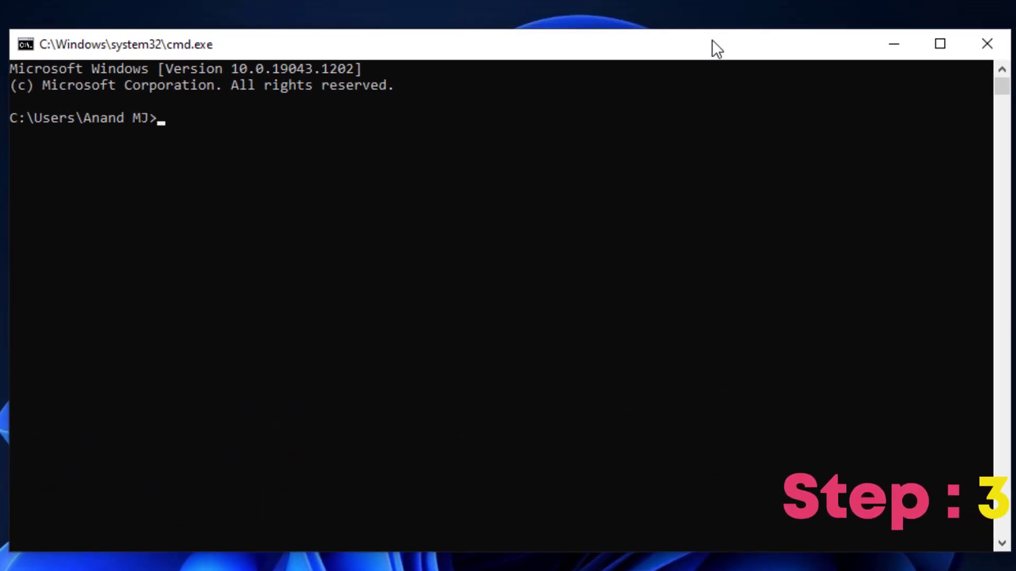
mouse_move(342, 157)
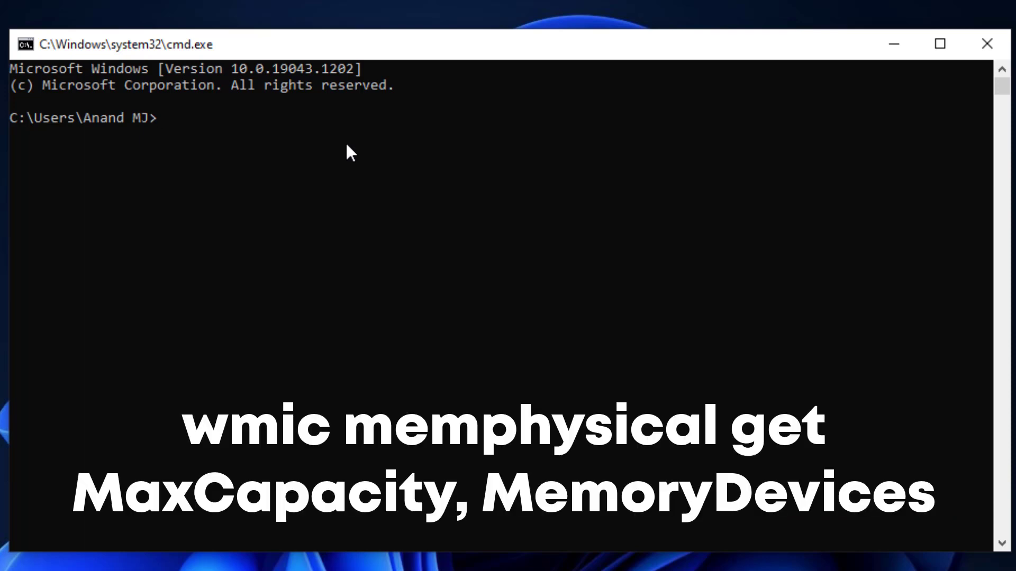
mouse_move(873, 486)
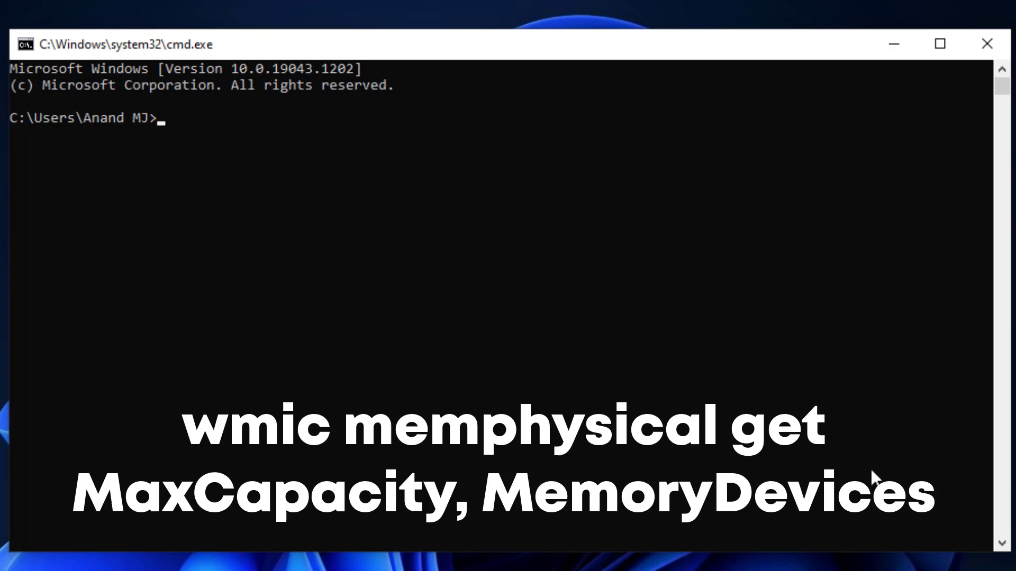
type("wmic m")
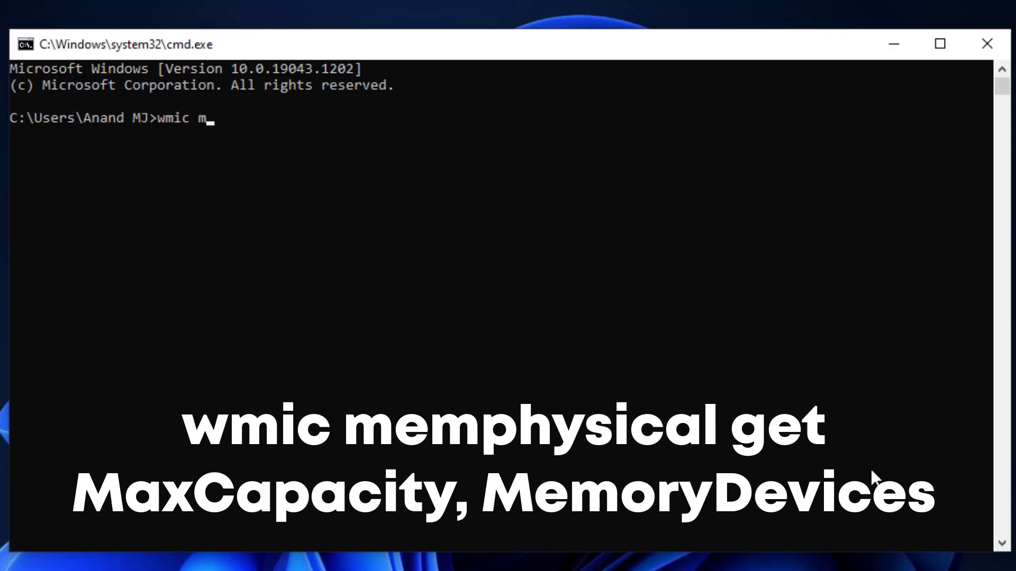
type("em")
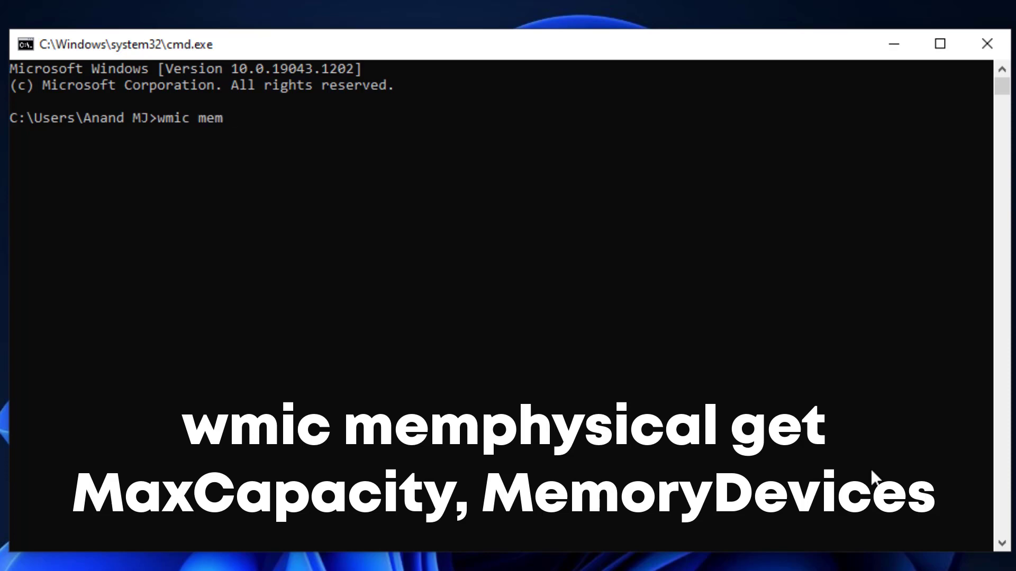
type("p")
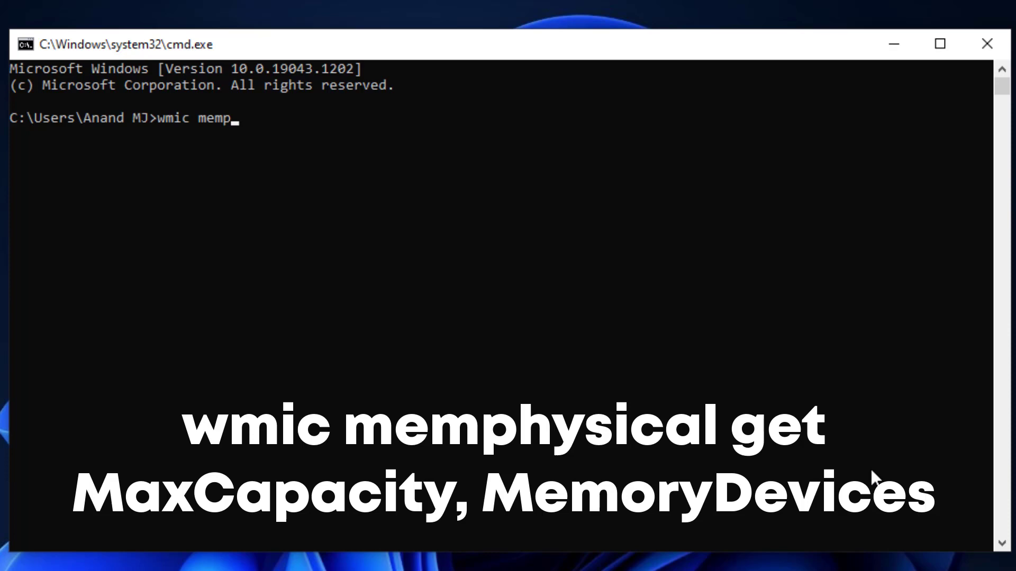
type("h")
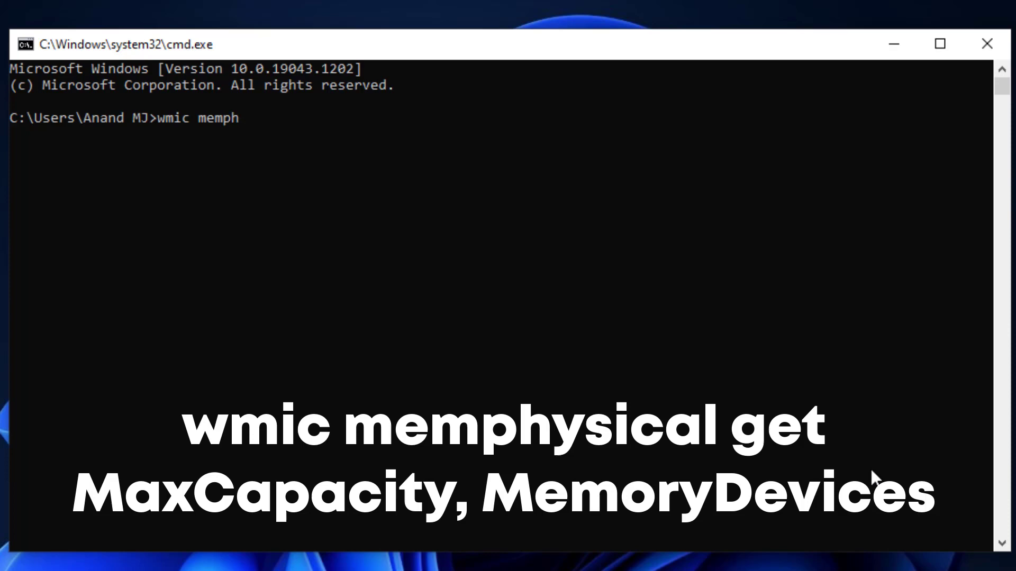
type("y")
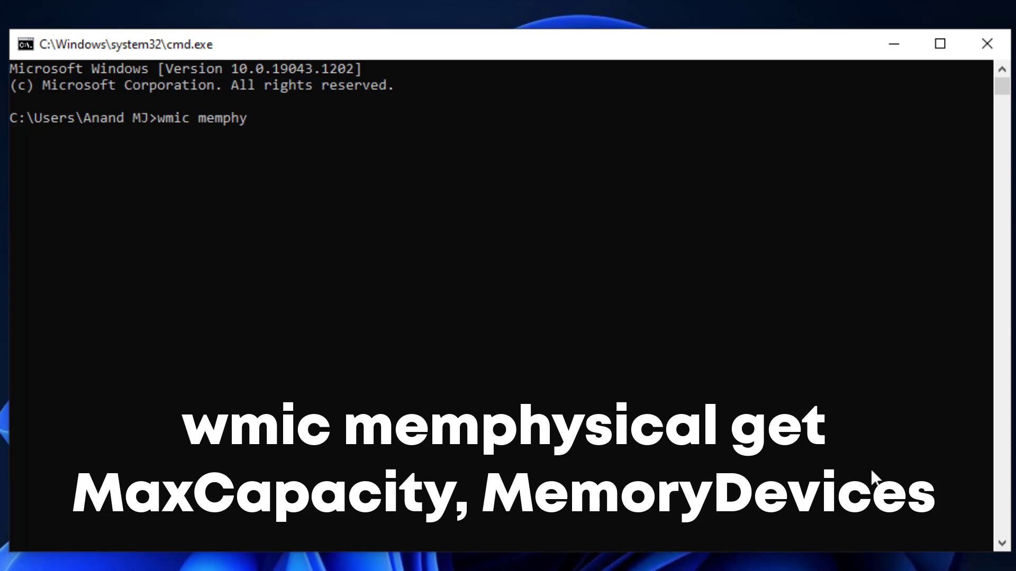
type("sica")
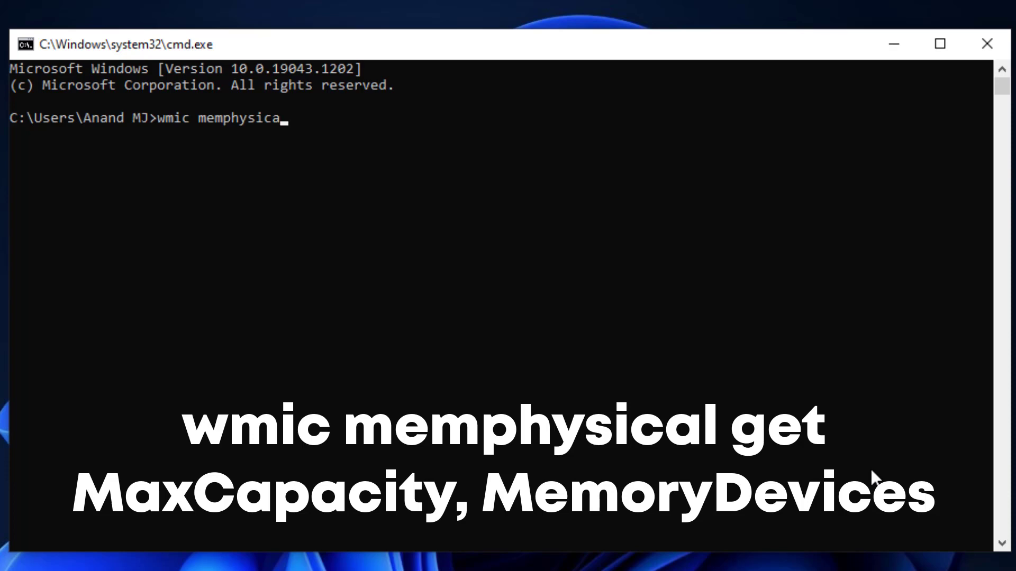
type("l")
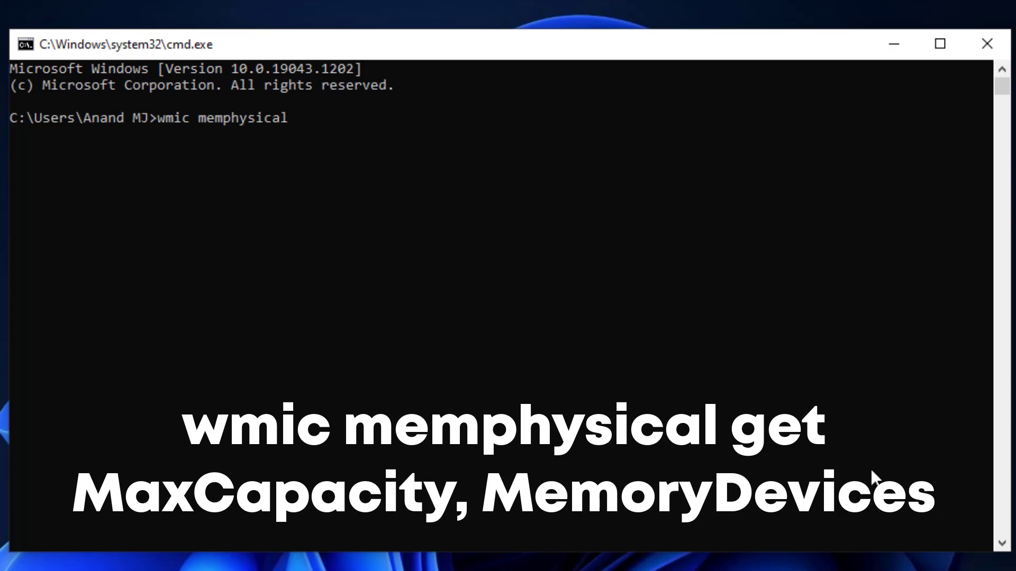
type("get")
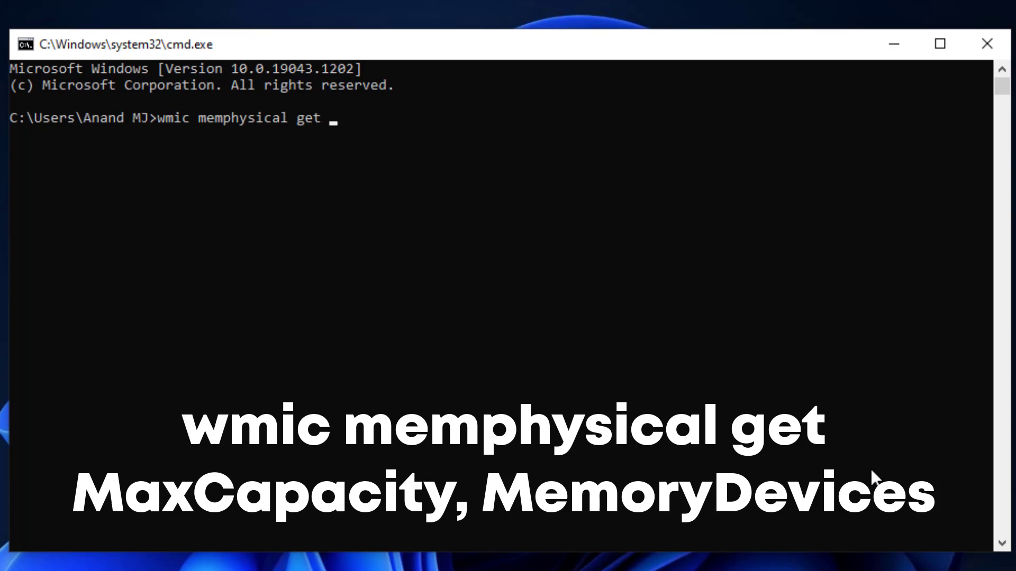
type("ma")
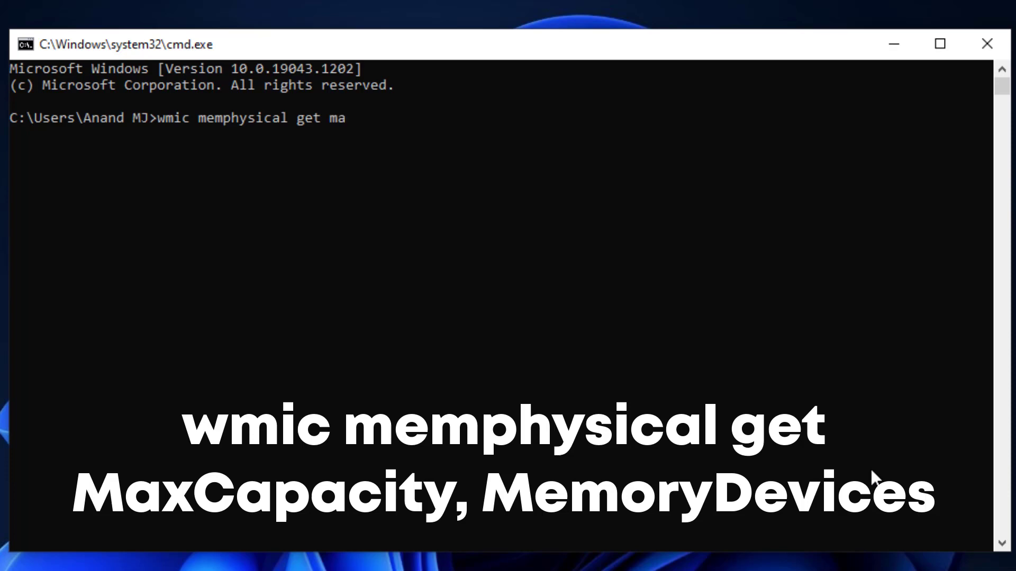
type("xc")
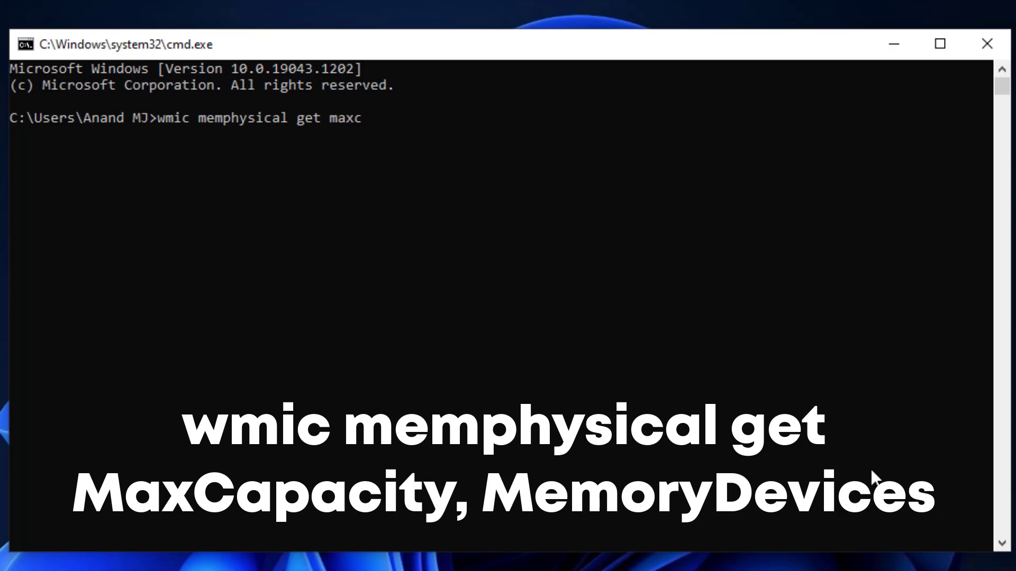
type("apa")
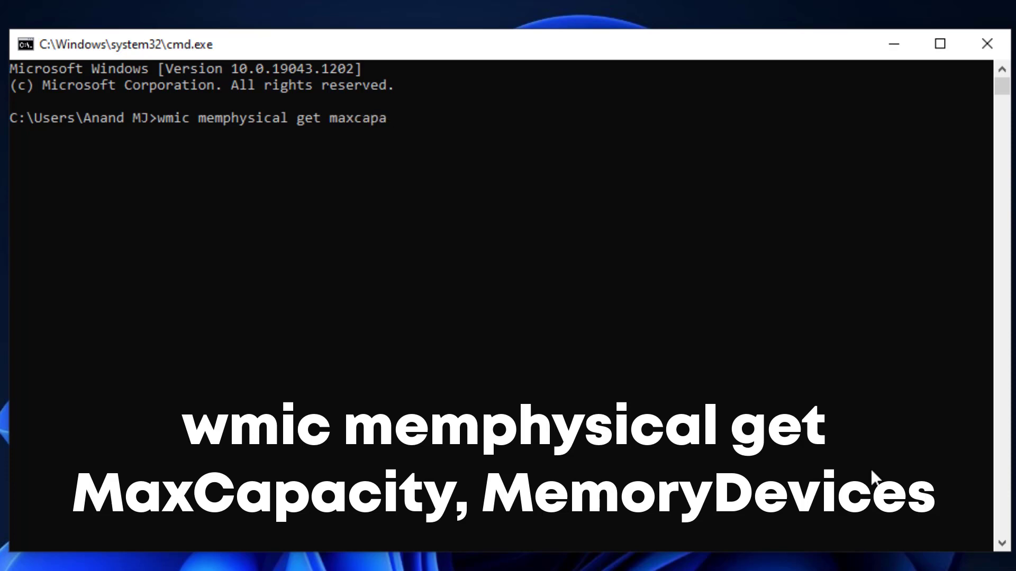
type("cit")
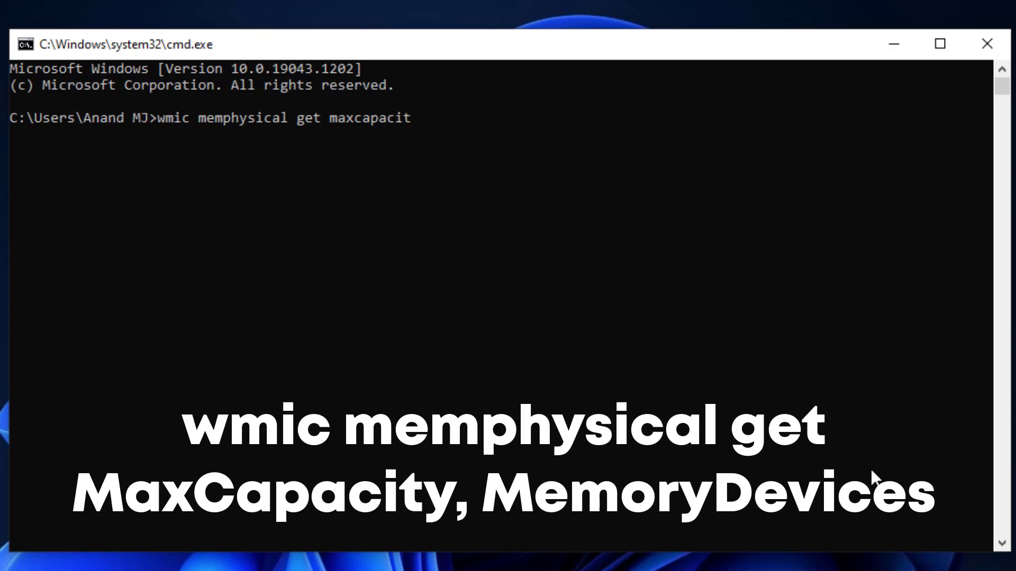
type("y,")
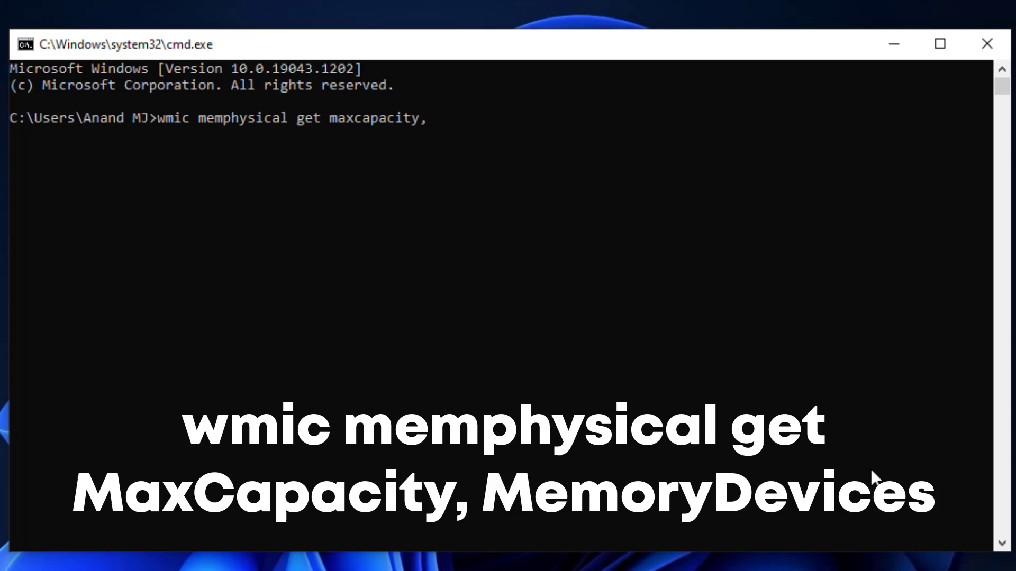
type("mem")
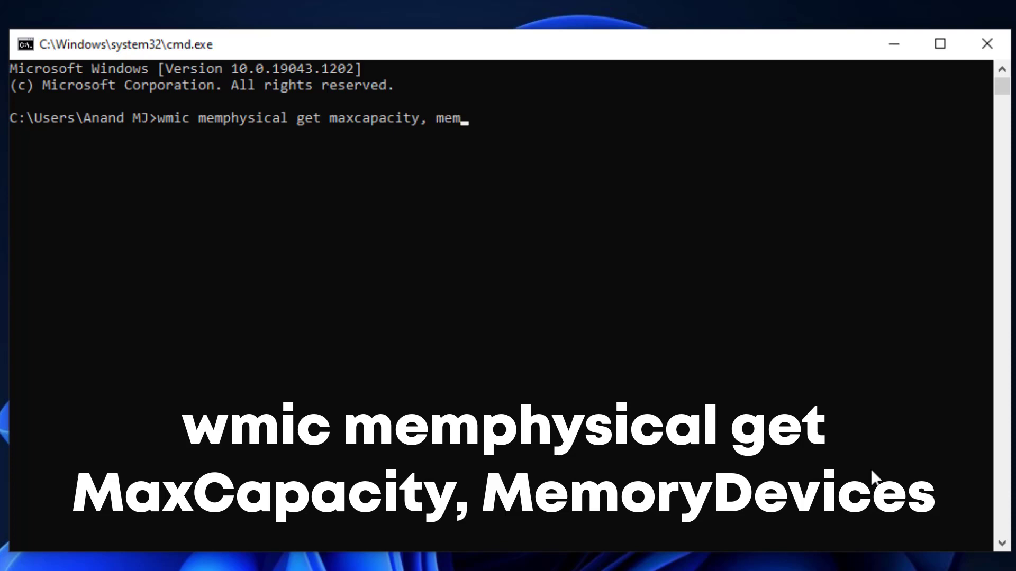
type("ory")
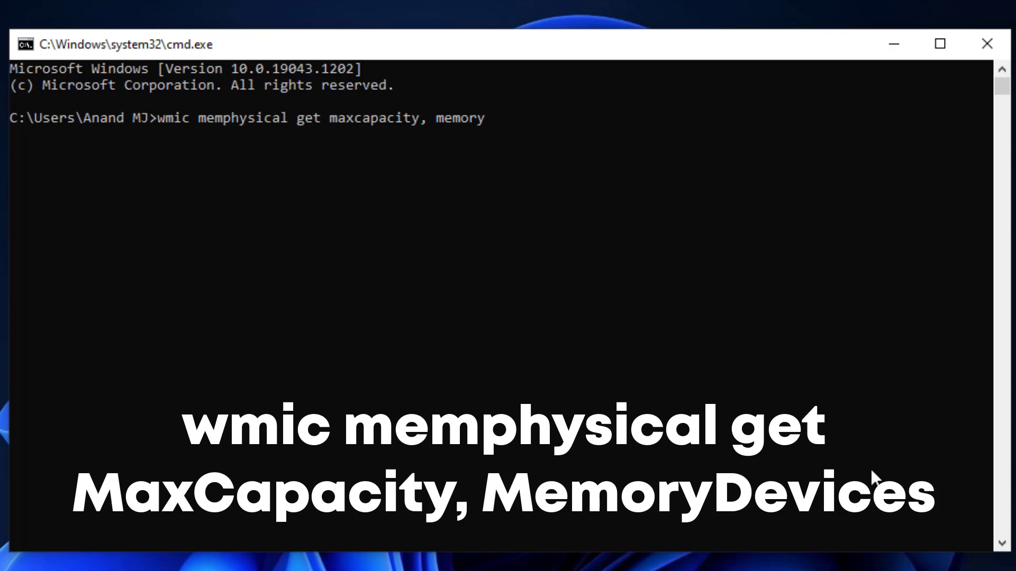
type("div")
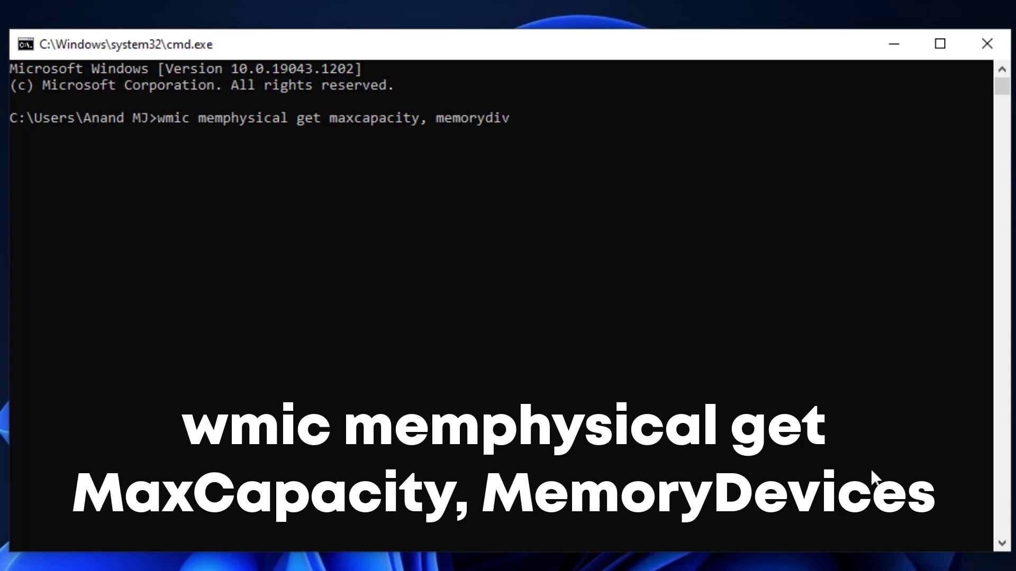
key("Backspace")
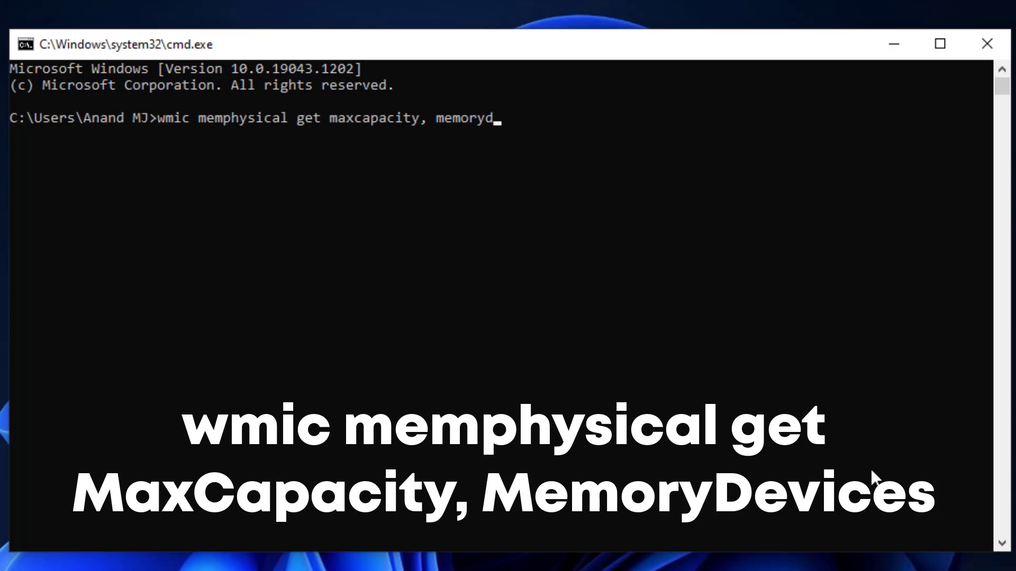
type("e")
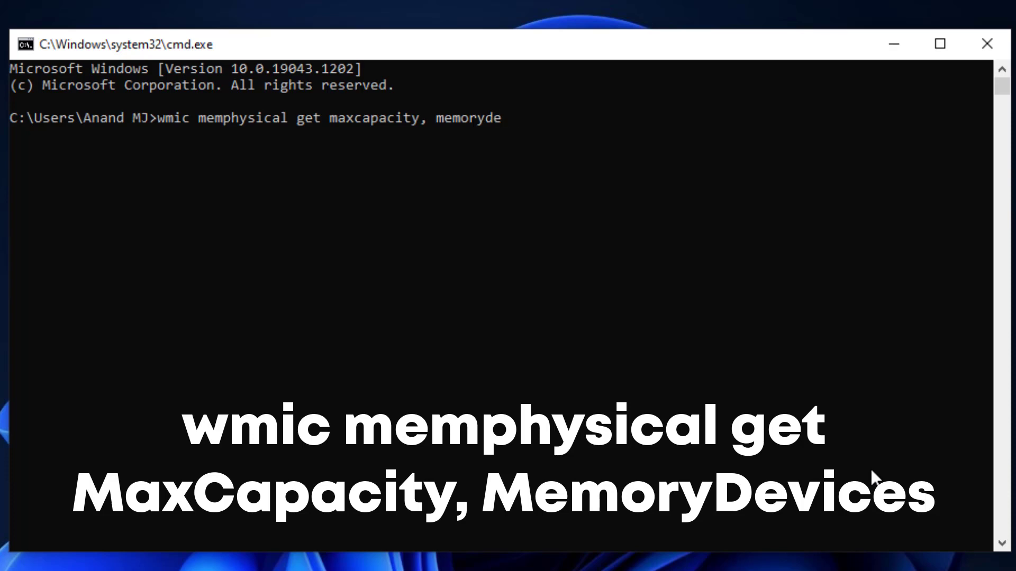
type("vices")
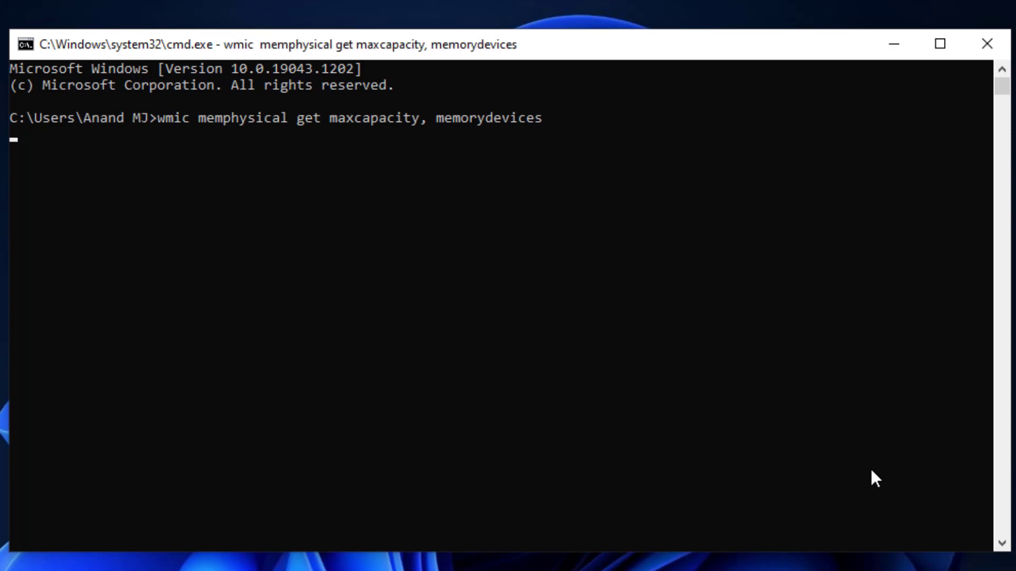
key("enter")
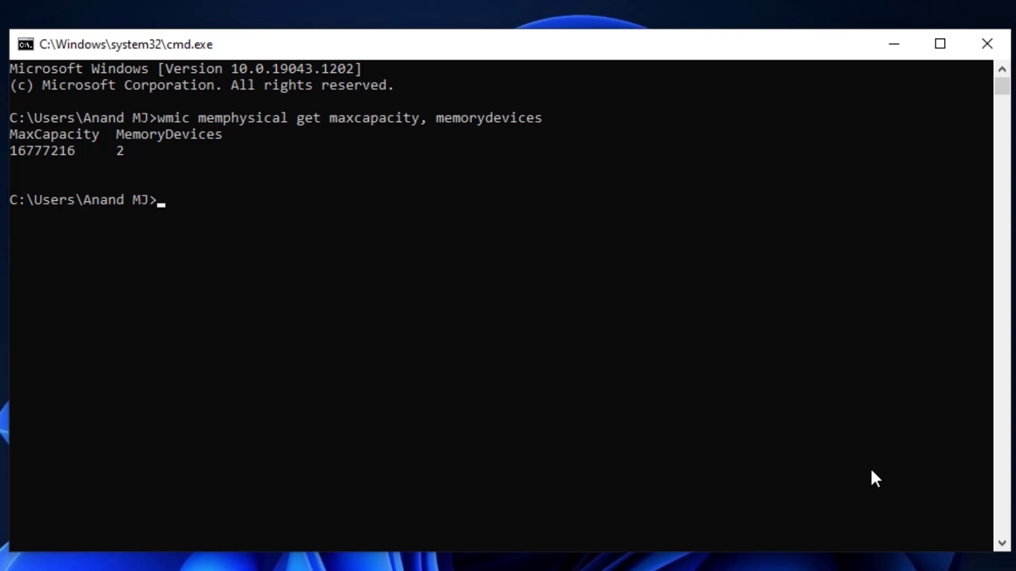
mouse_move(686, 499)
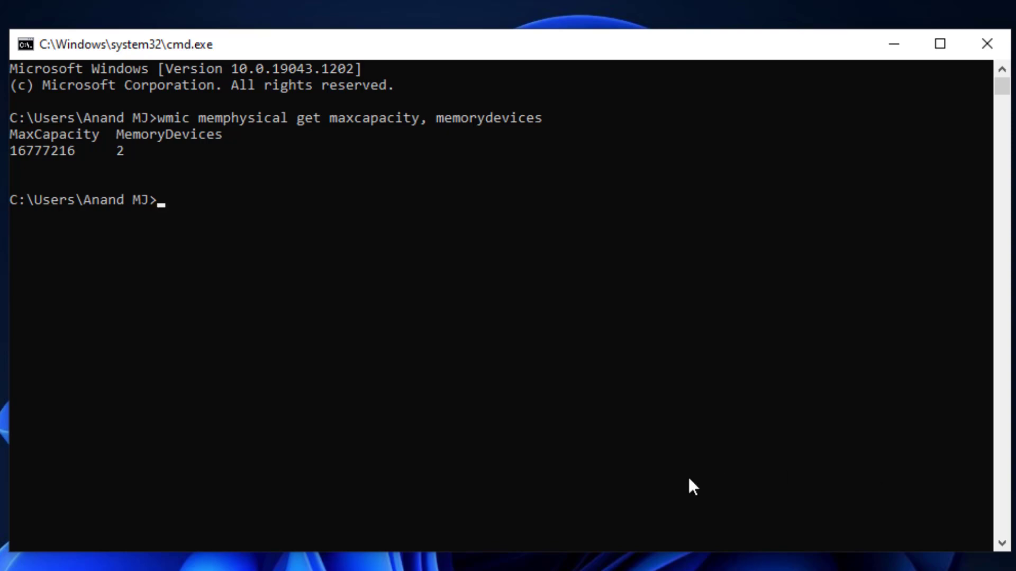
mouse_move(119, 168)
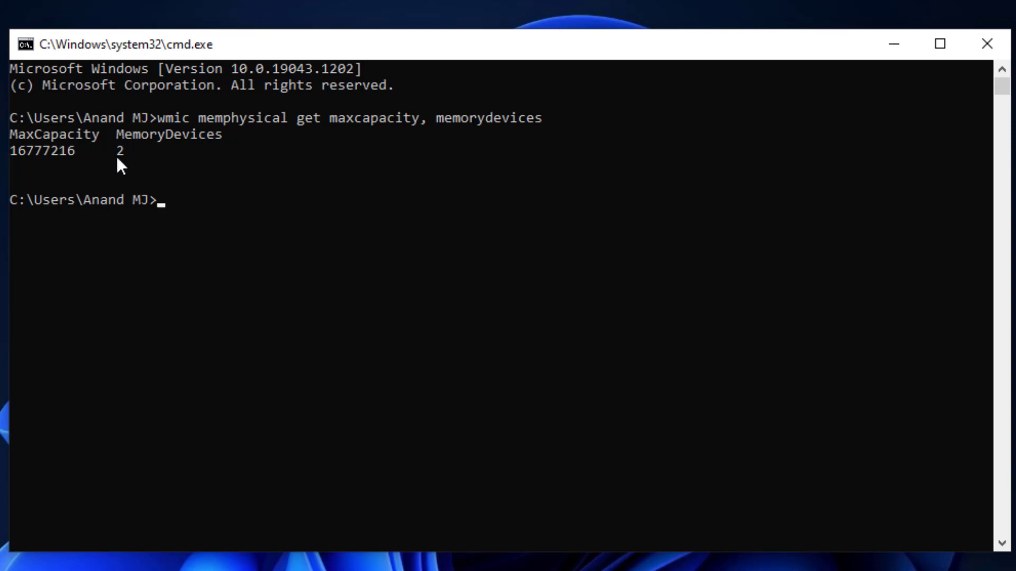
mouse_move(150, 161)
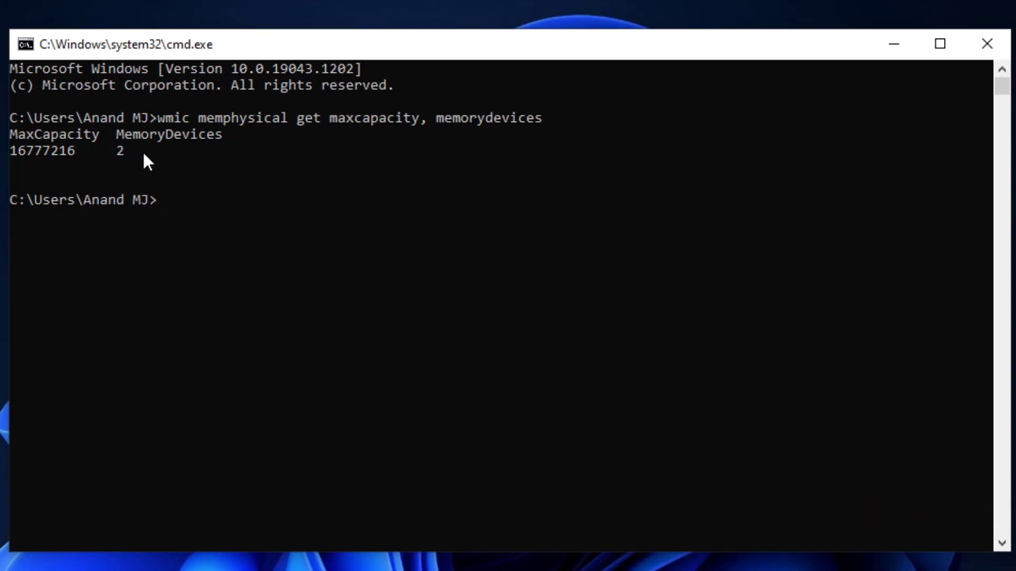
mouse_move(169, 238)
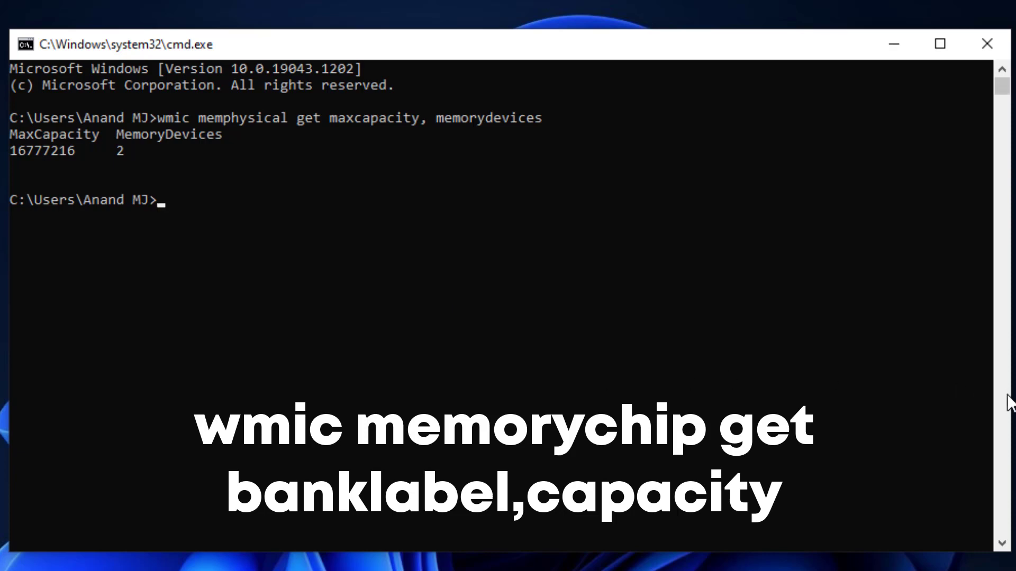
type("wmic")
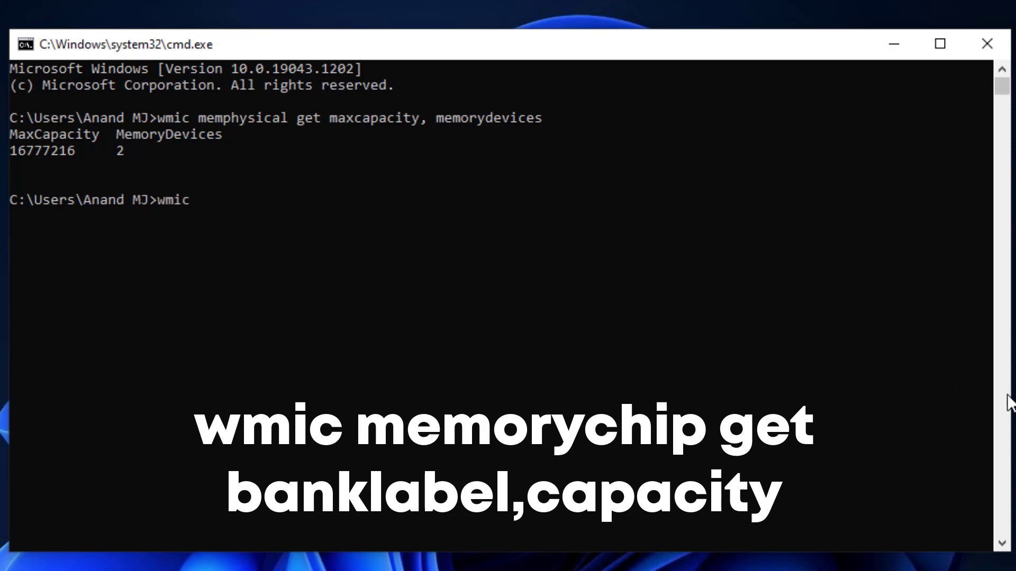
type("me")
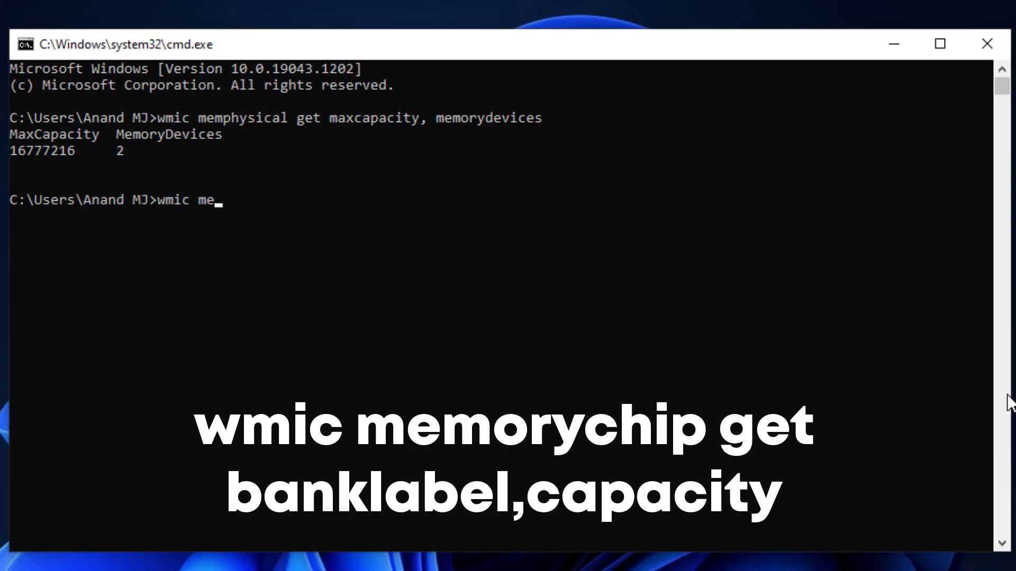
type("mory")
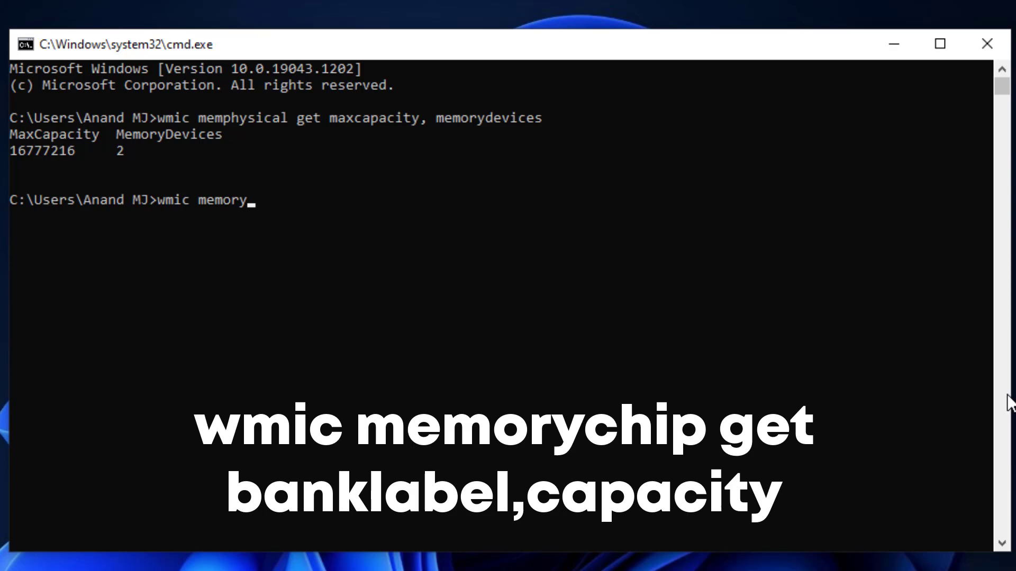
type("ch")
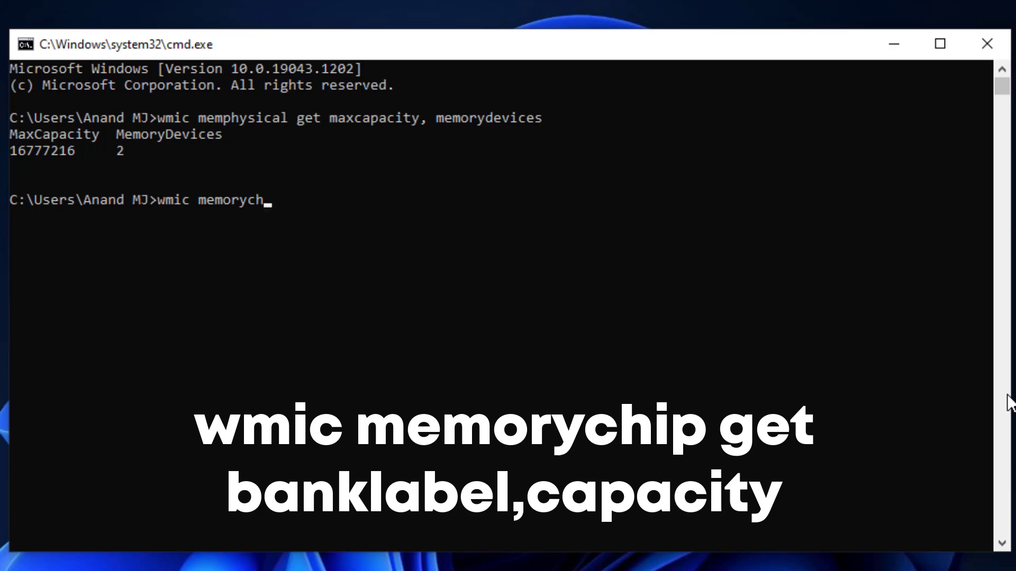
type("ip")
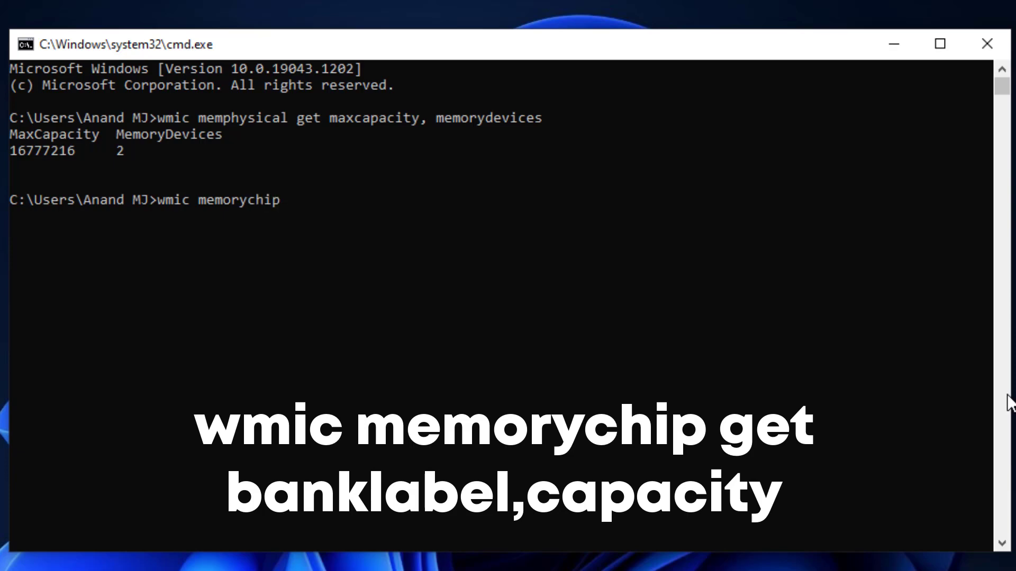
type("get")
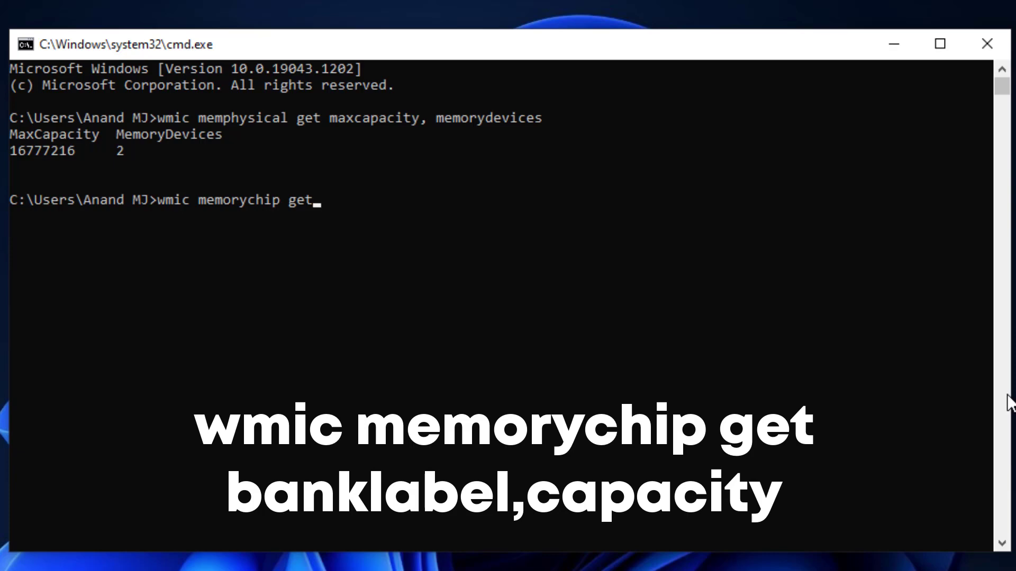
type("b")
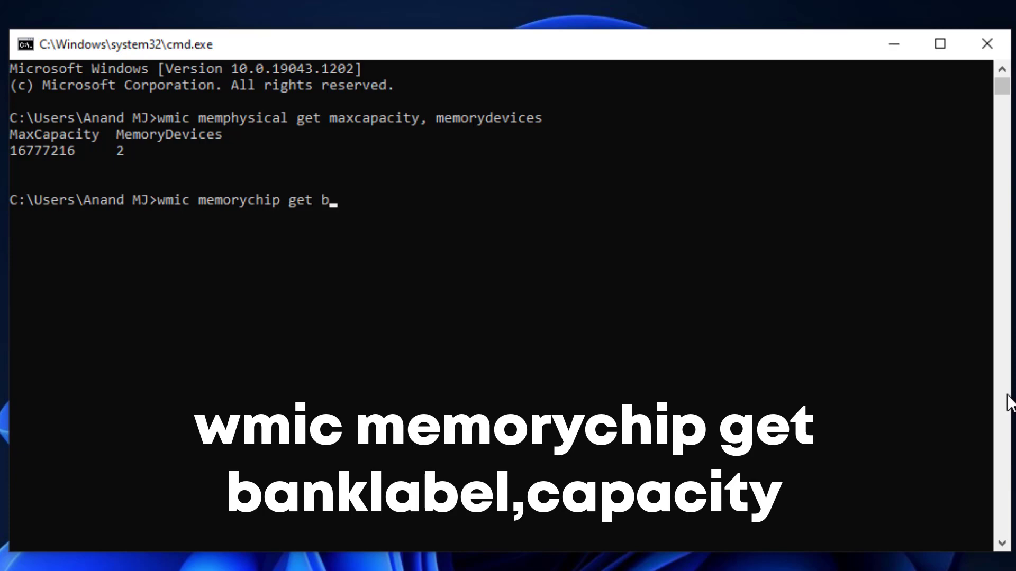
type("an")
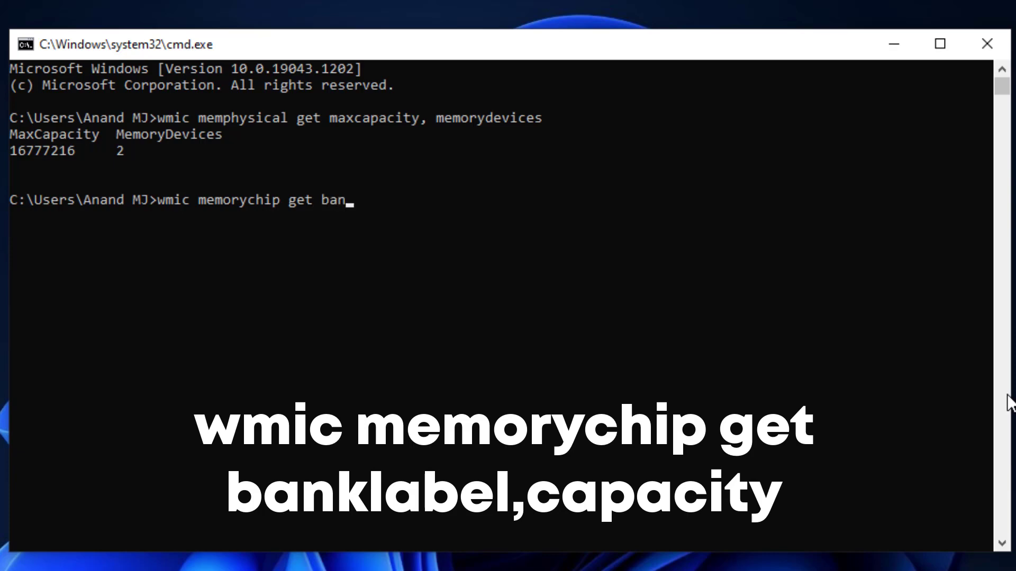
type("k")
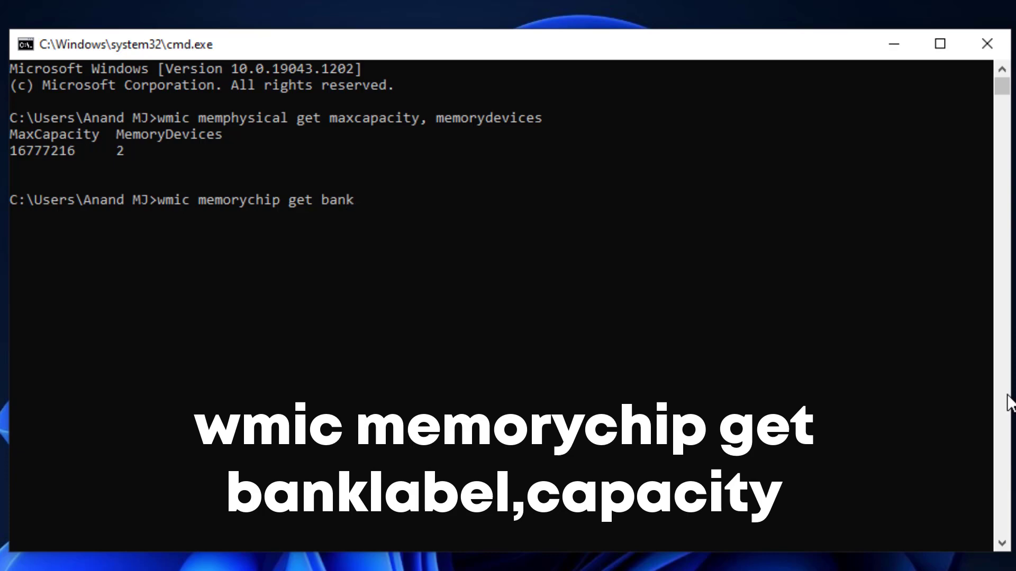
type("lab")
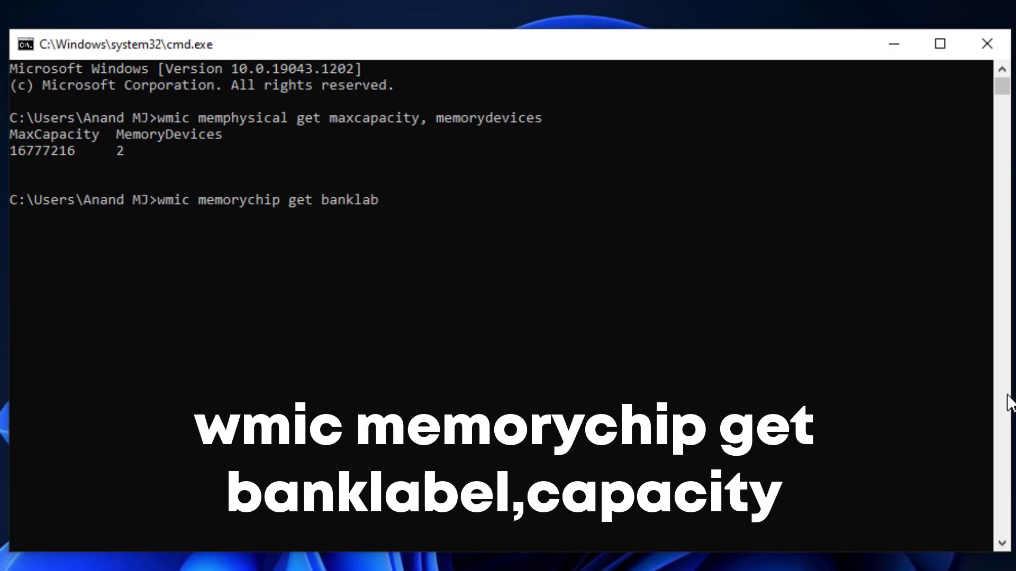
type("e")
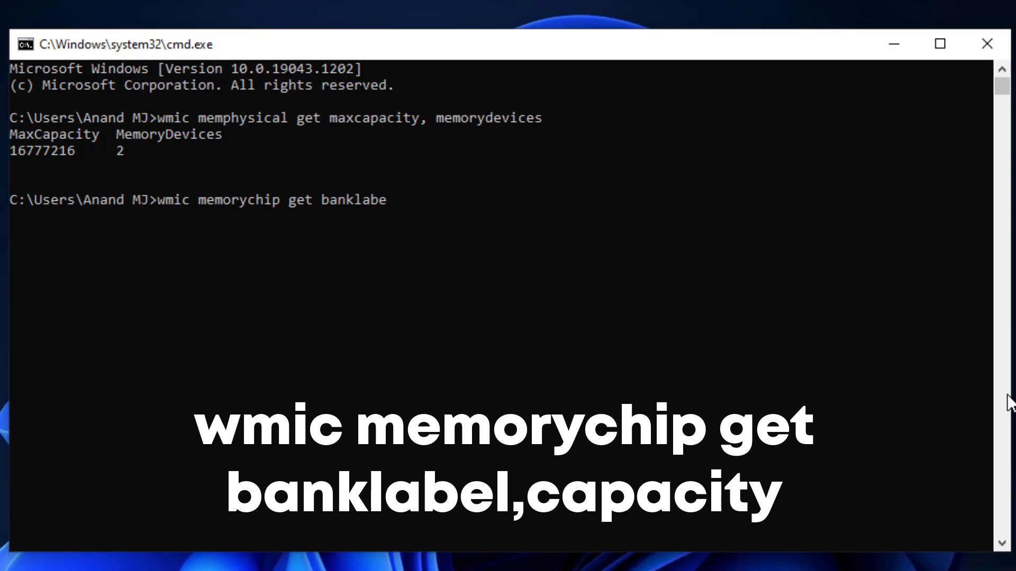
type("l,")
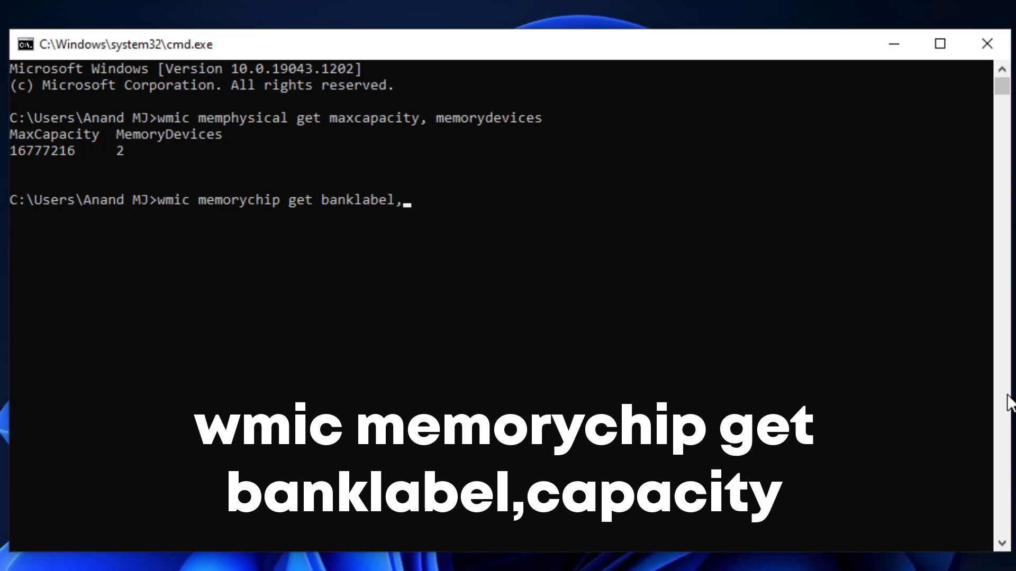
type("ca")
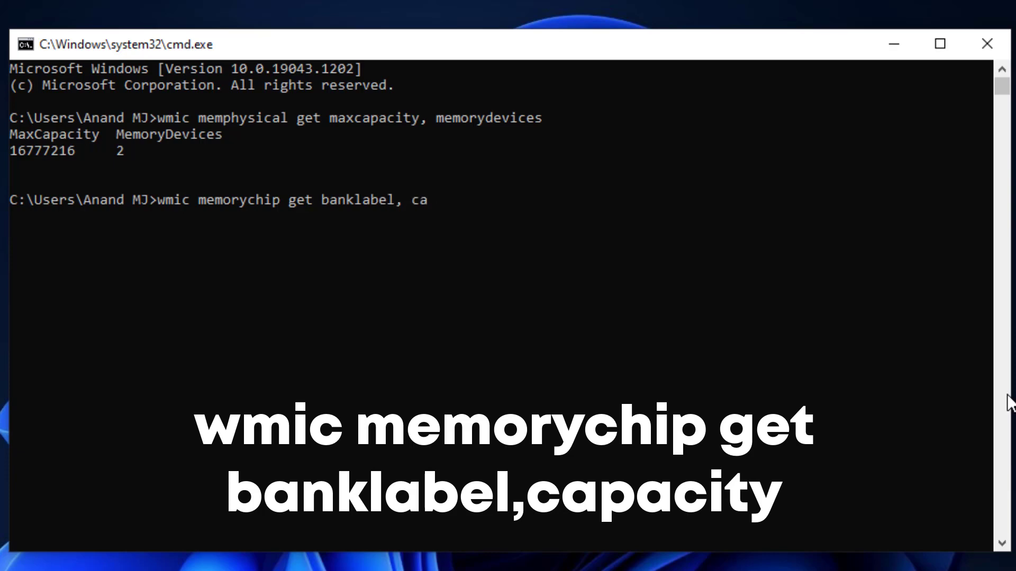
type("pa")
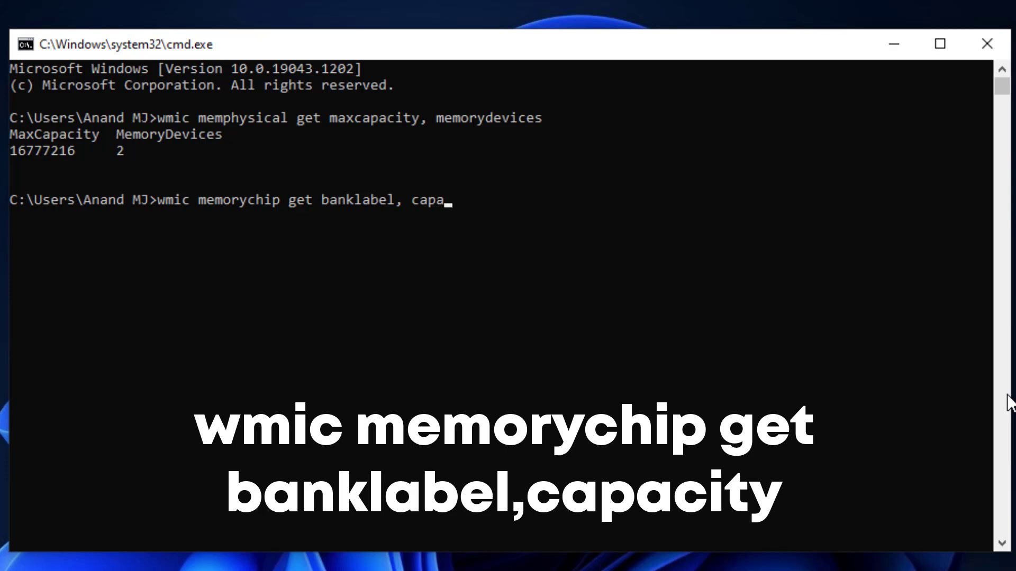
type("city")
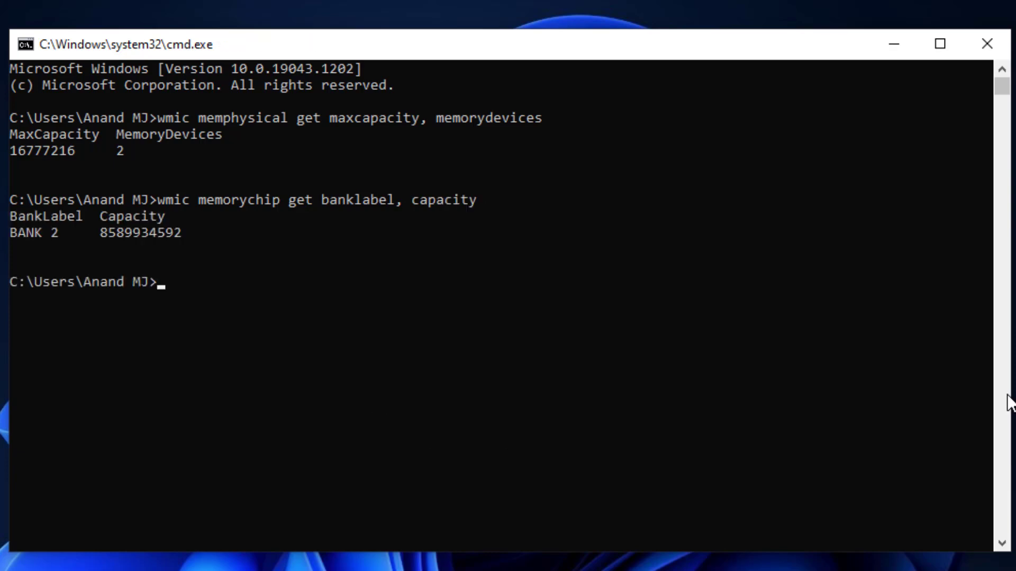
mouse_move(74, 301)
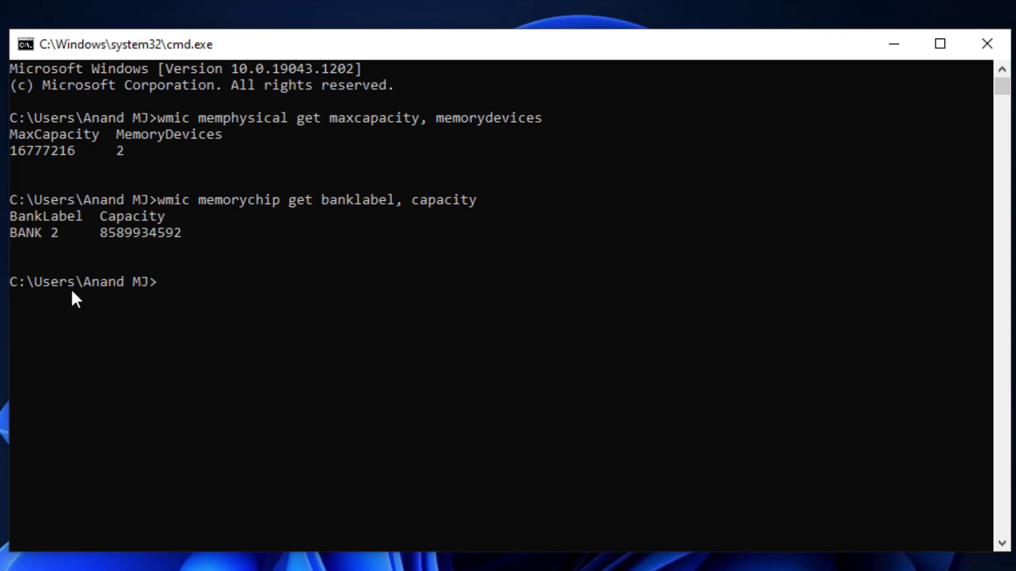
mouse_move(58, 247)
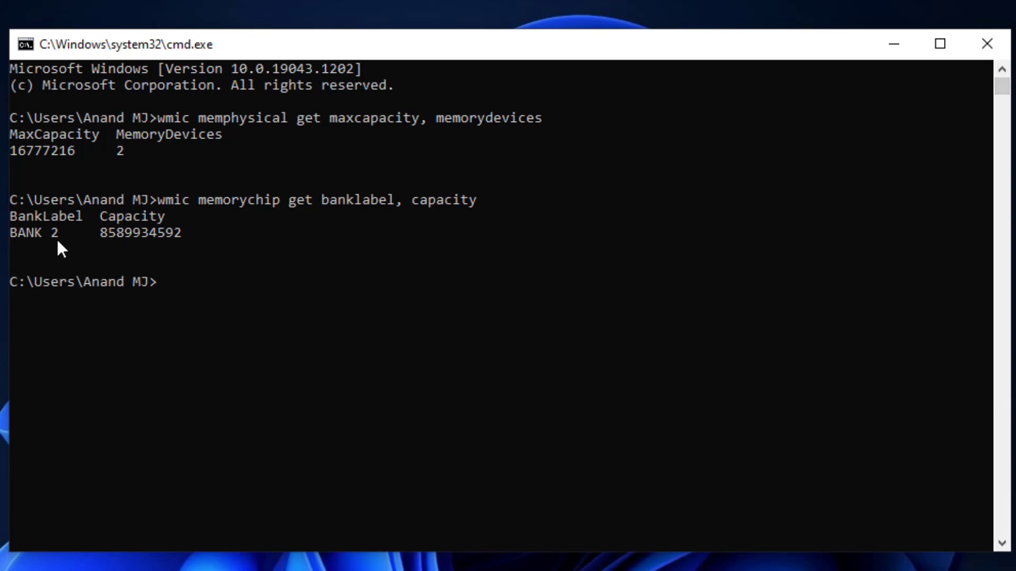
mouse_move(122, 263)
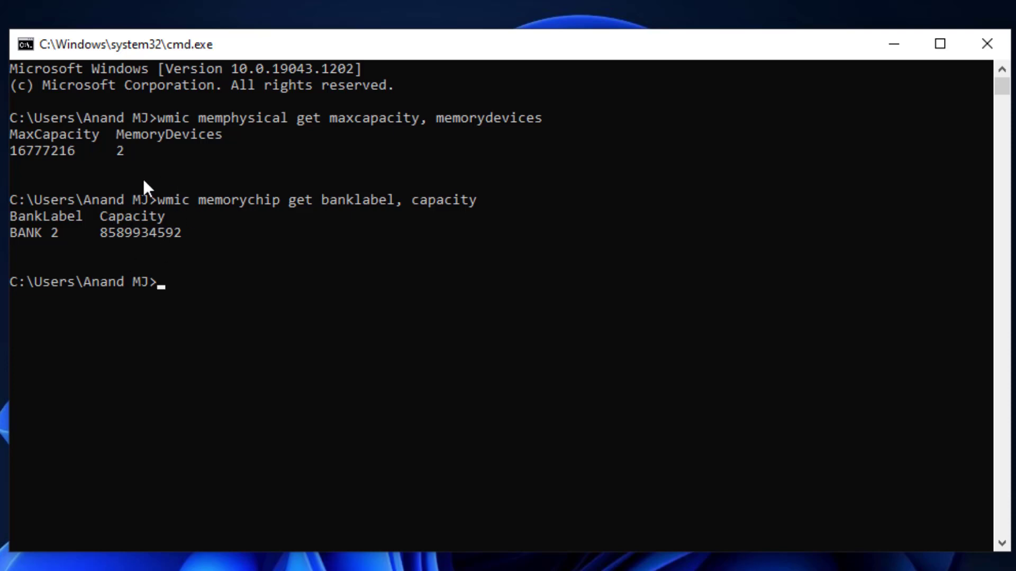
mouse_move(215, 228)
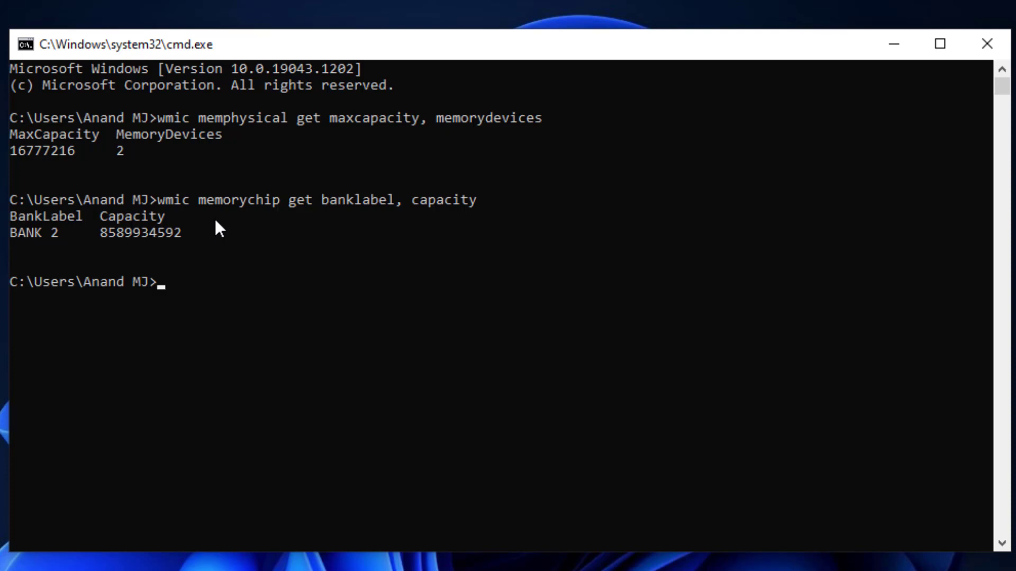
mouse_move(147, 164)
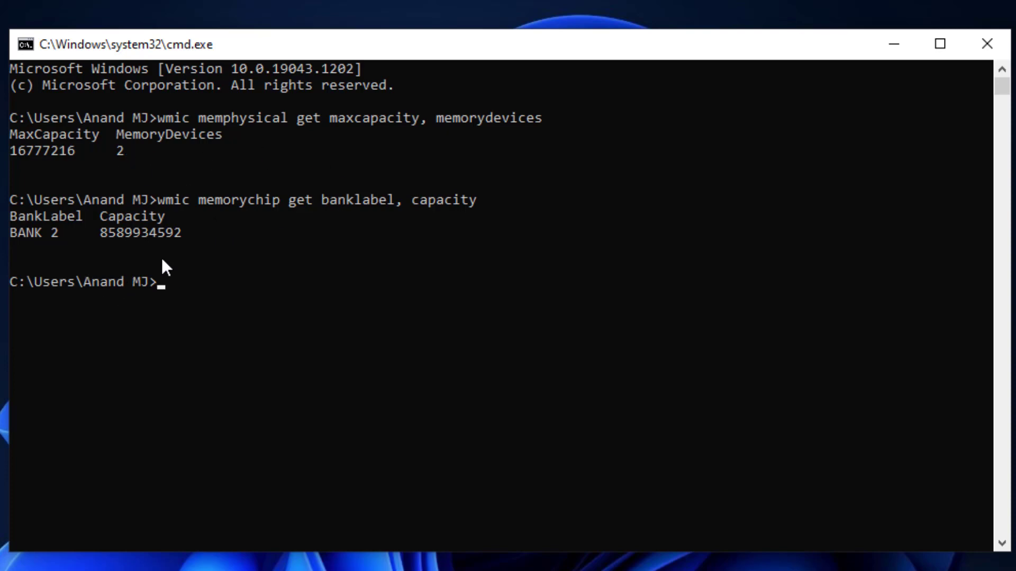
mouse_move(324, 353)
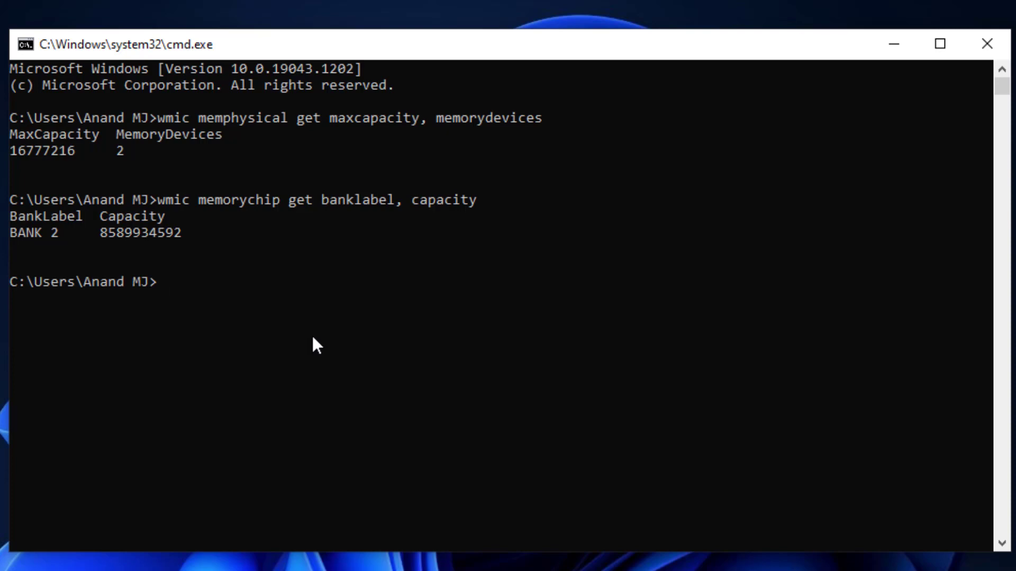
mouse_move(887, 62)
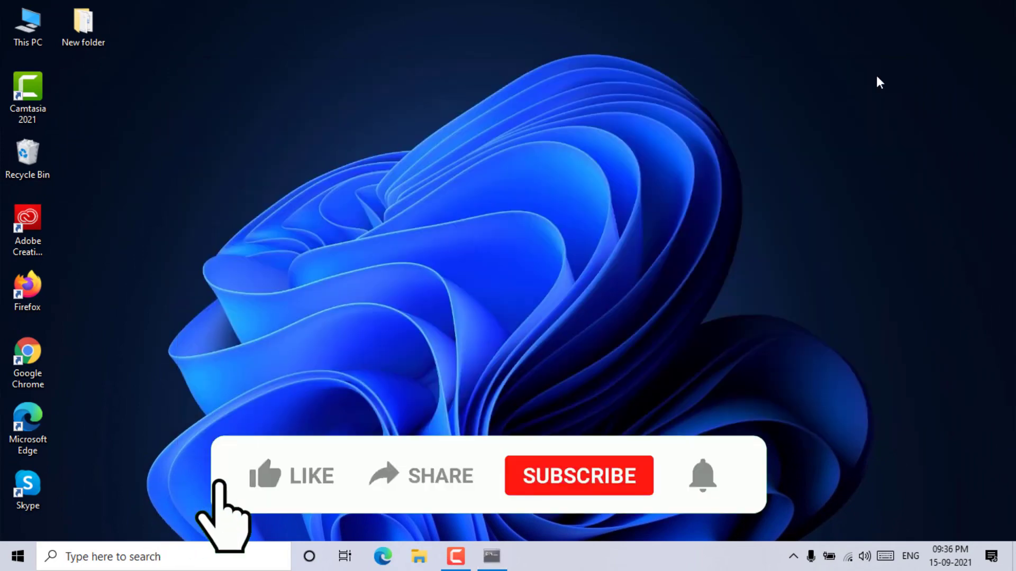
- Close the cmd.exe window, leaving the Windows desktop showing
left_click(291, 476)
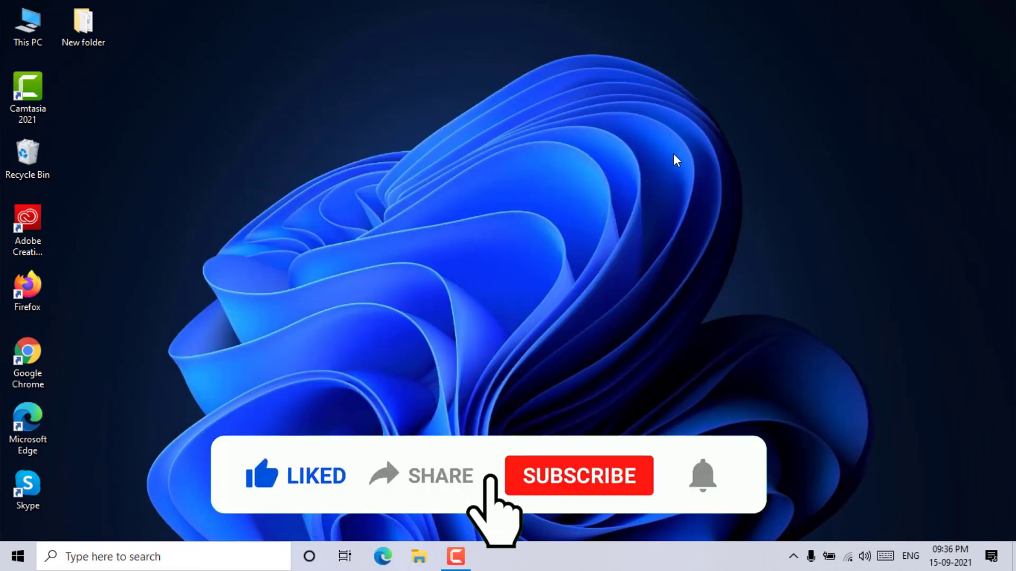
left_click(580, 476)
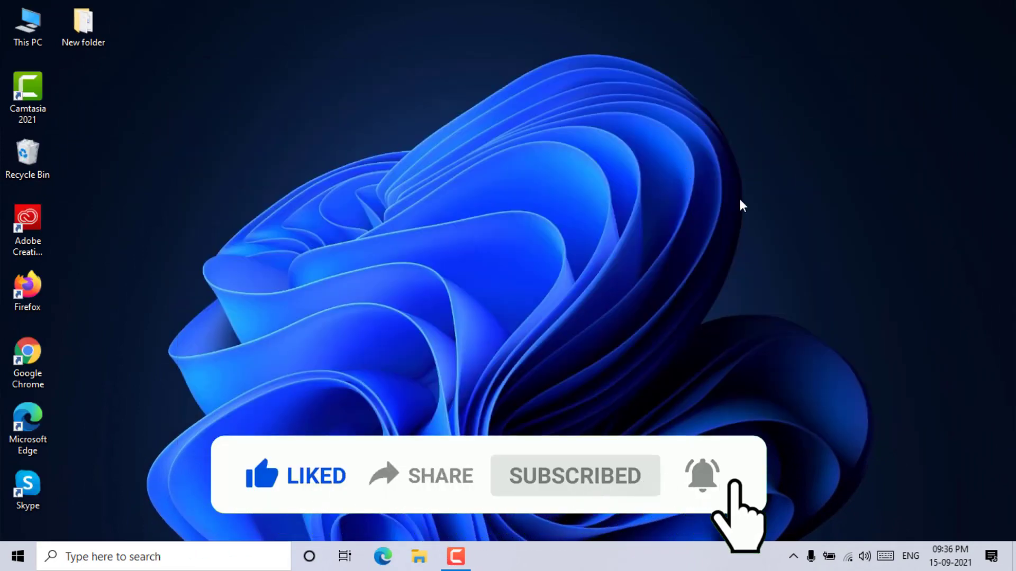